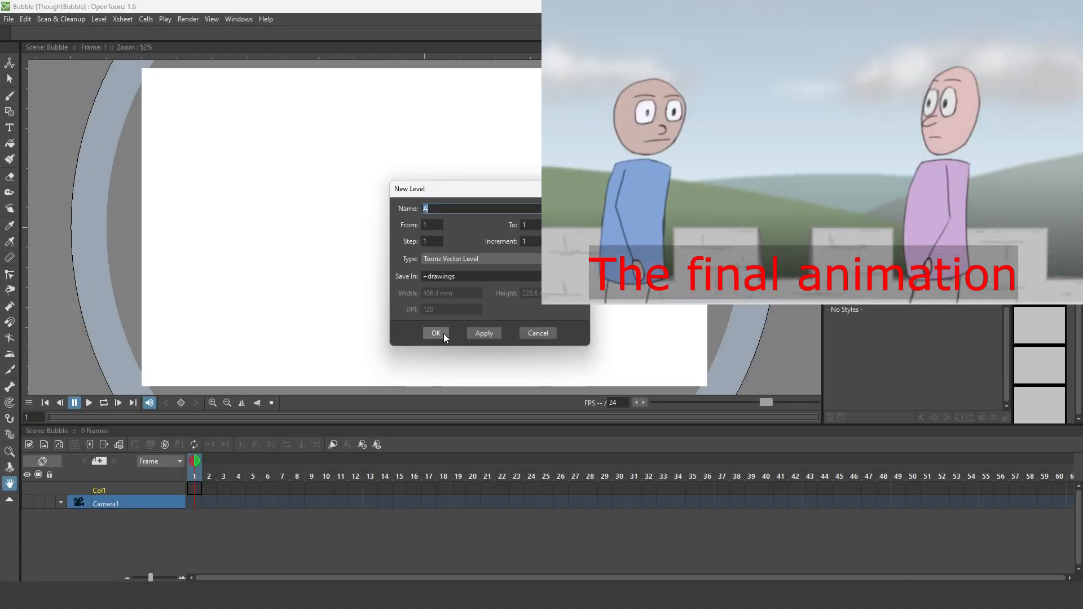
# - Confirm the New Level dialog to create Toonz Vector Level A
pyautogui.click(435, 332)
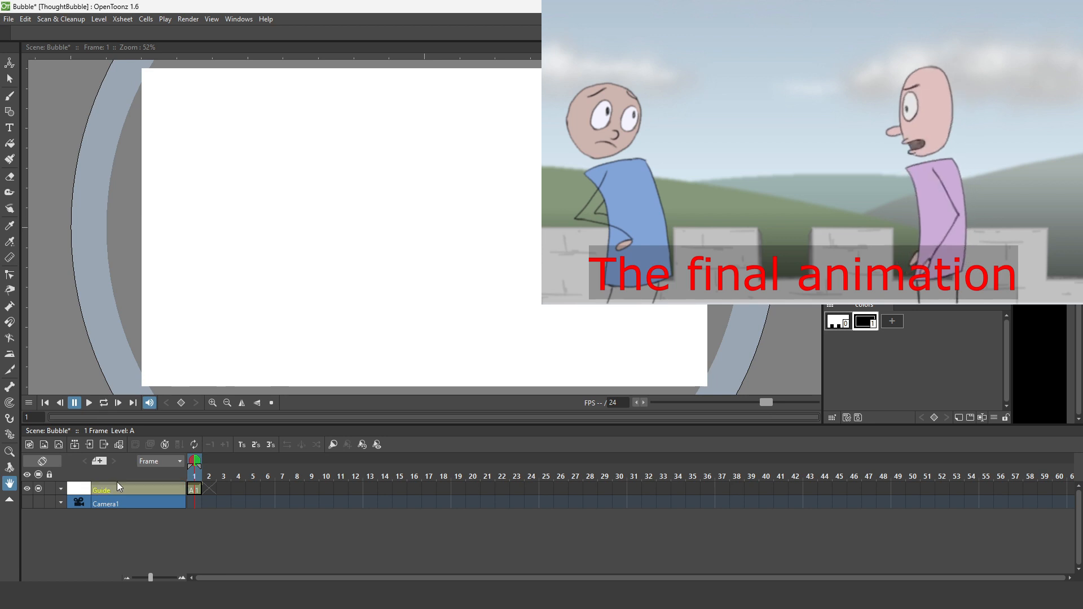
# - Draw three nested ellipse guides with the Geometric tool and resize the middle one
pyautogui.click(10, 112)
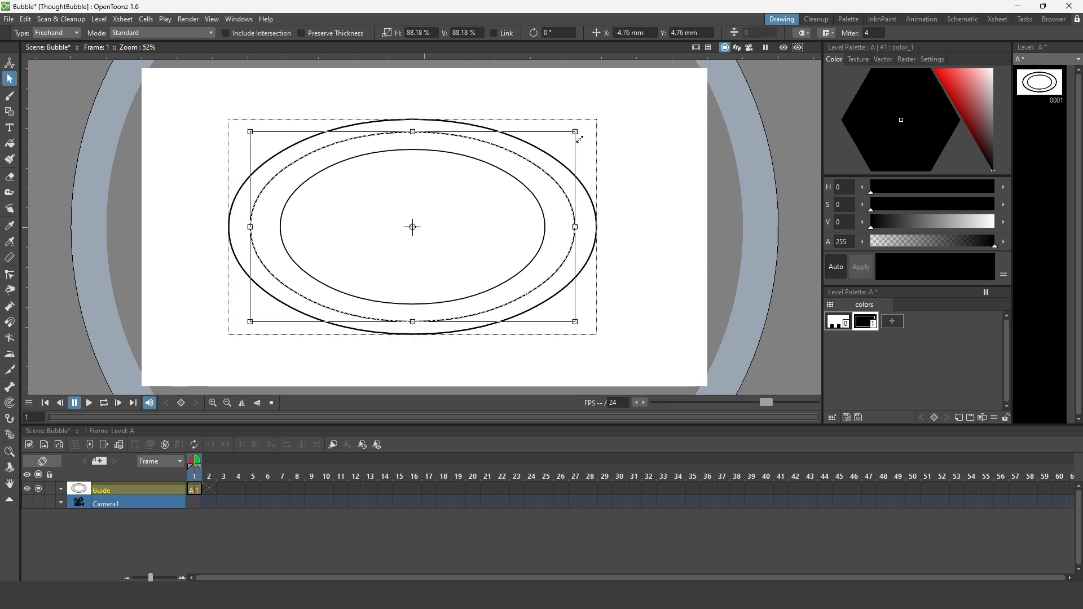
pyautogui.click(631, 184)
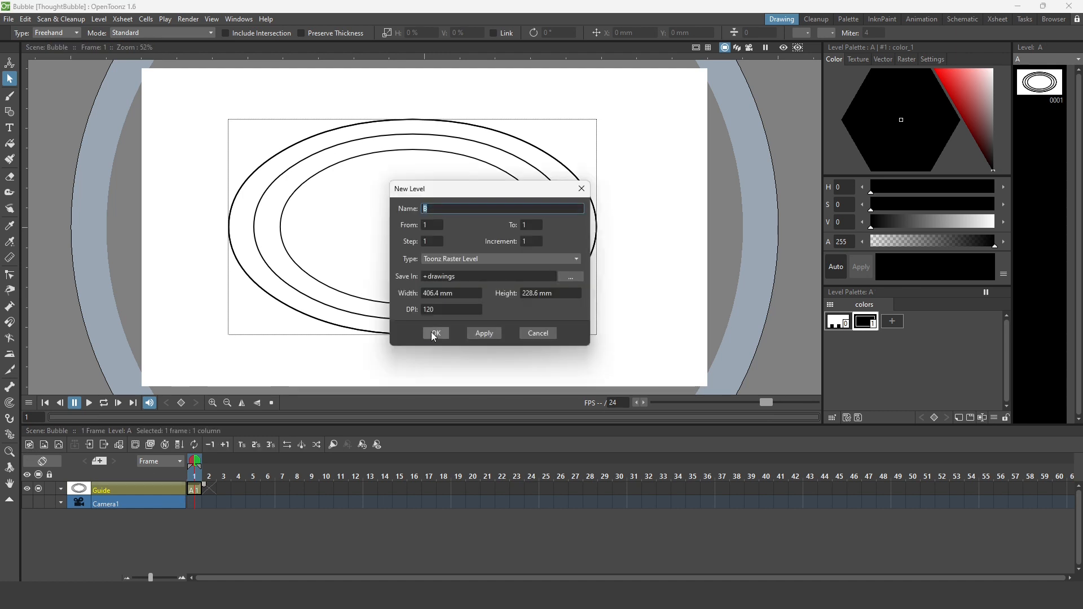
# - Confirm raster level B and choose a pencil-textured style for sketching
pyautogui.click(436, 332)
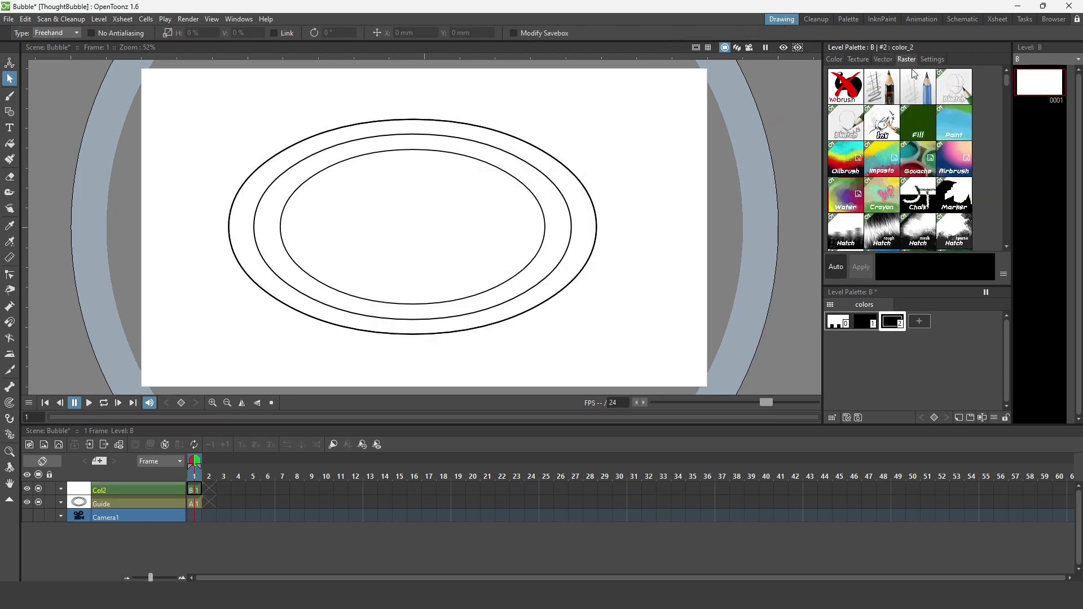
pyautogui.click(11, 78)
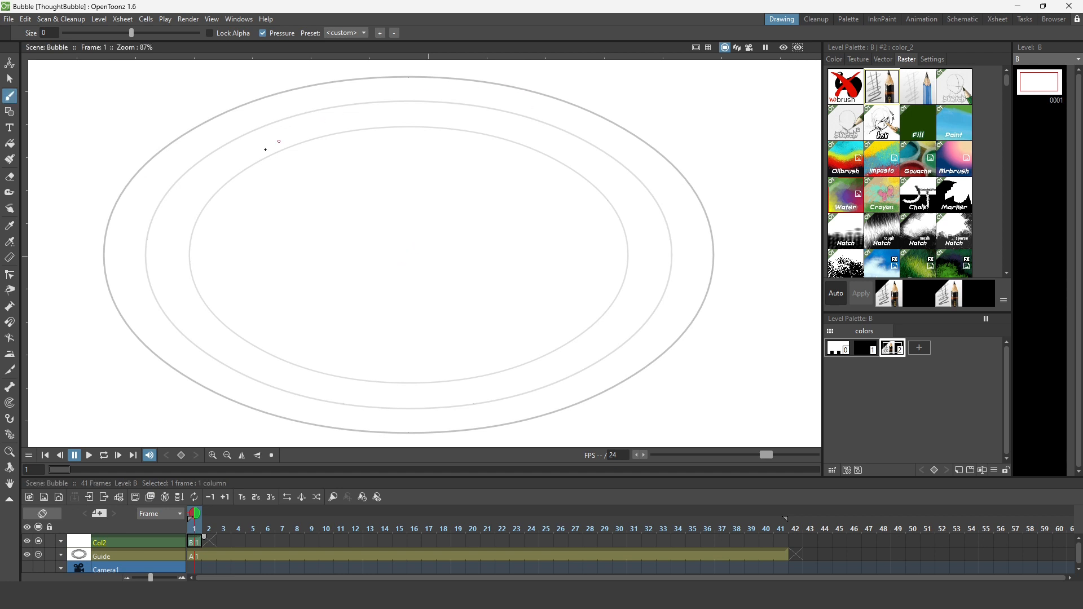
# - Sketch cloud bumps around the guide on frame 1, rotate the left bump, and redraw it
pyautogui.moveTo(266, 148); pyautogui.dragTo(349, 83)
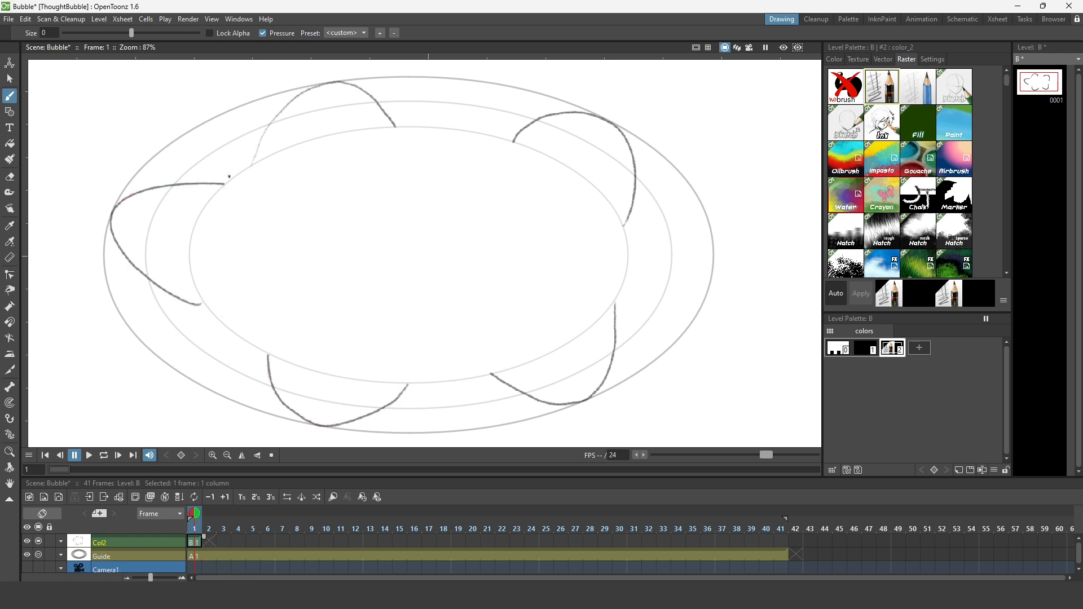
pyautogui.click(9, 78)
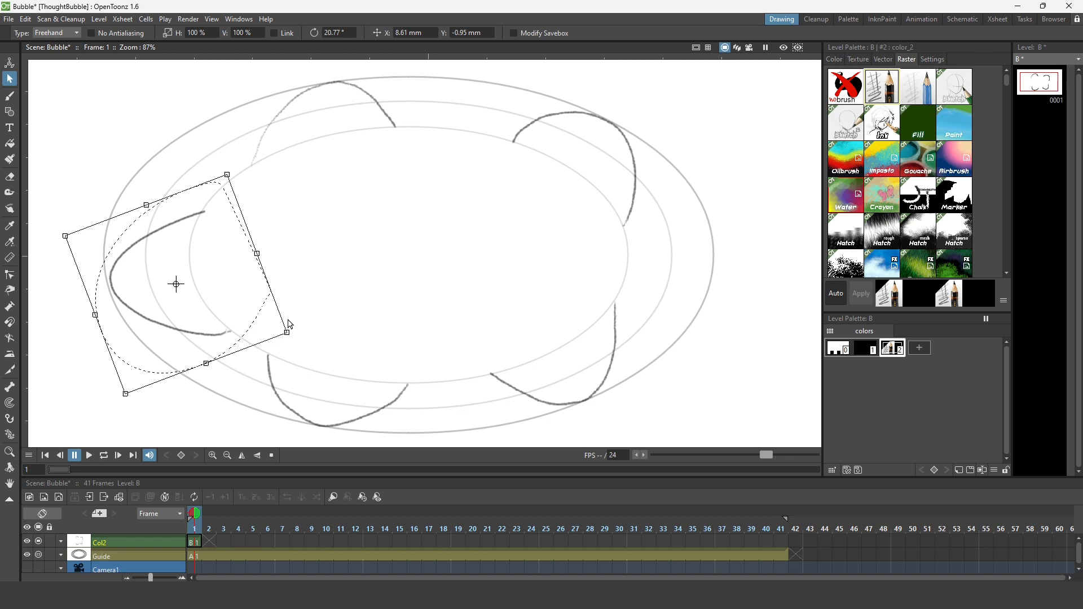
pyautogui.click(10, 95)
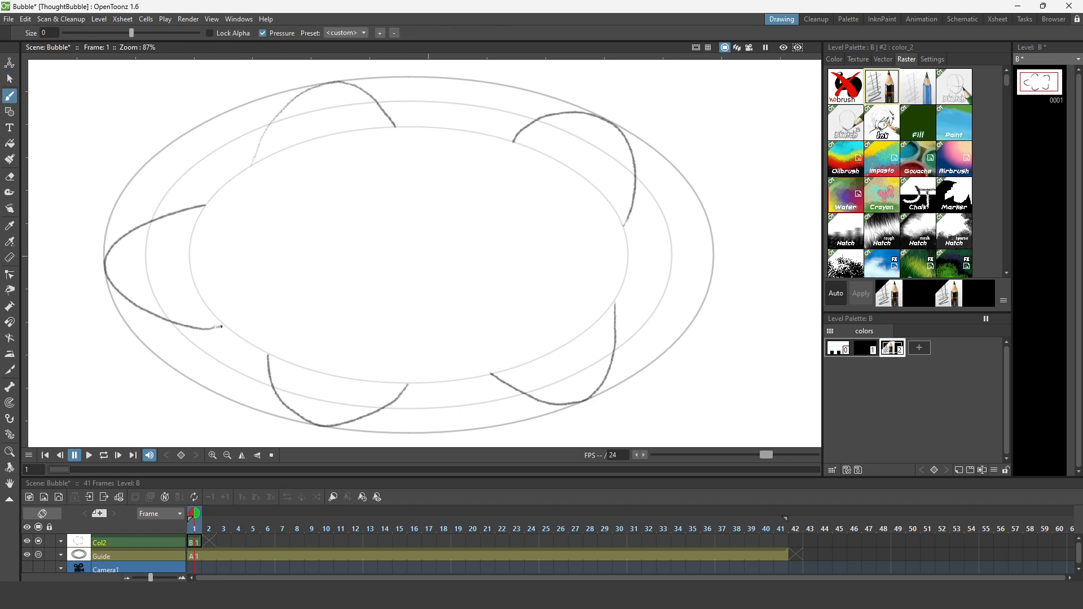
pyautogui.click(210, 542)
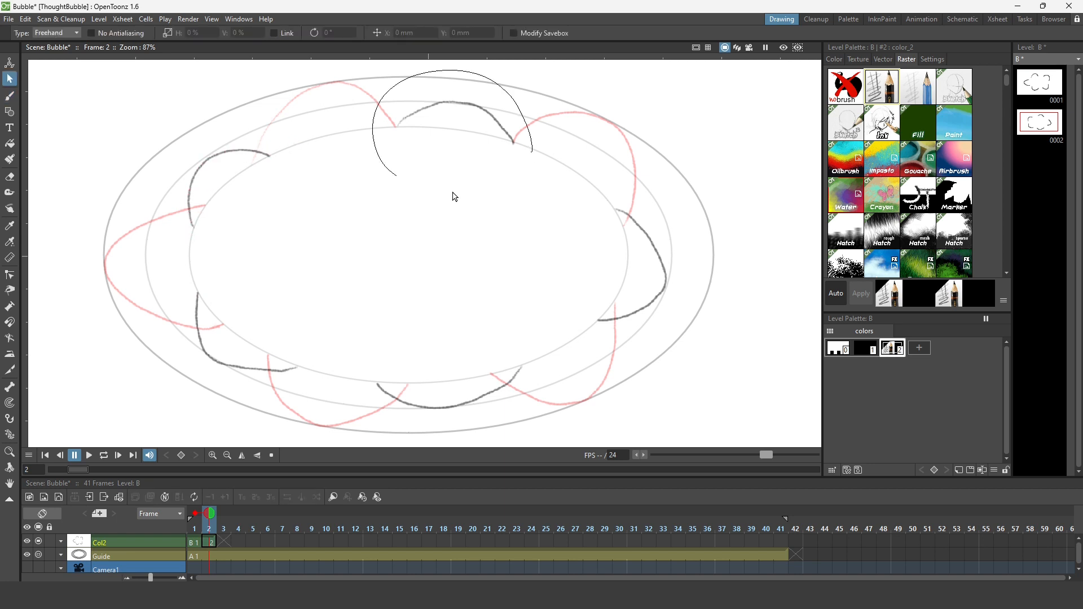
# - Sketch bumps on frames 2 and 4, stepping between frames 1 and 2 to compare
pyautogui.click(10, 94)
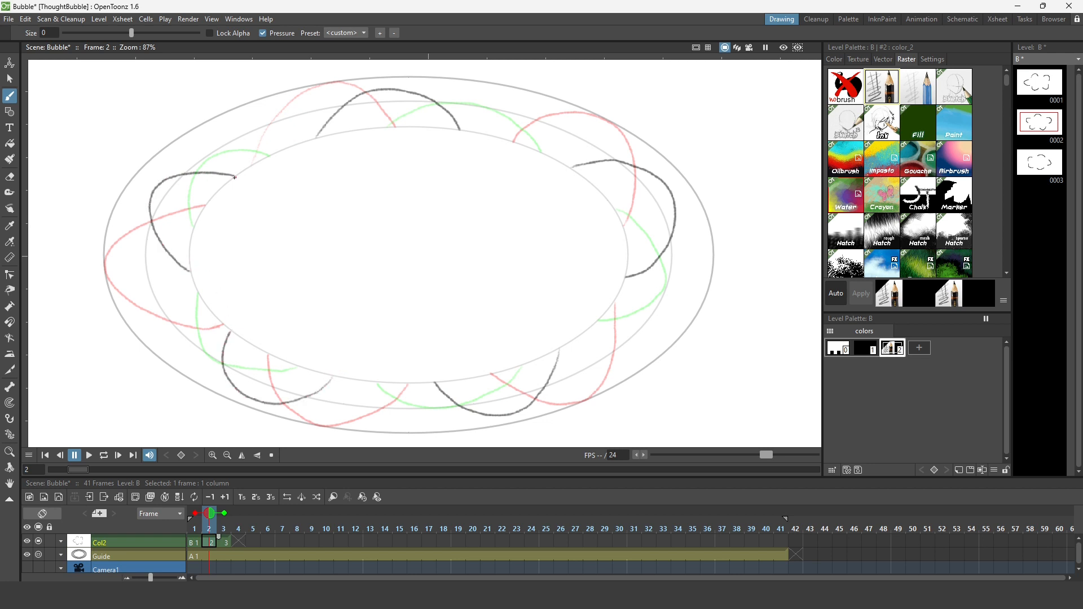
pyautogui.click(195, 542)
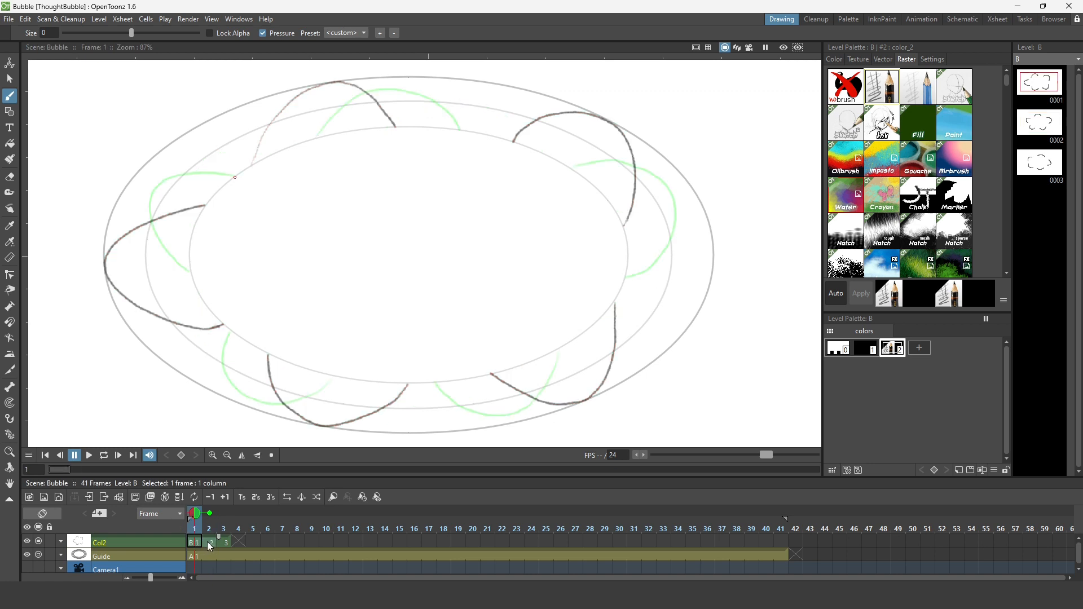
pyautogui.click(239, 541)
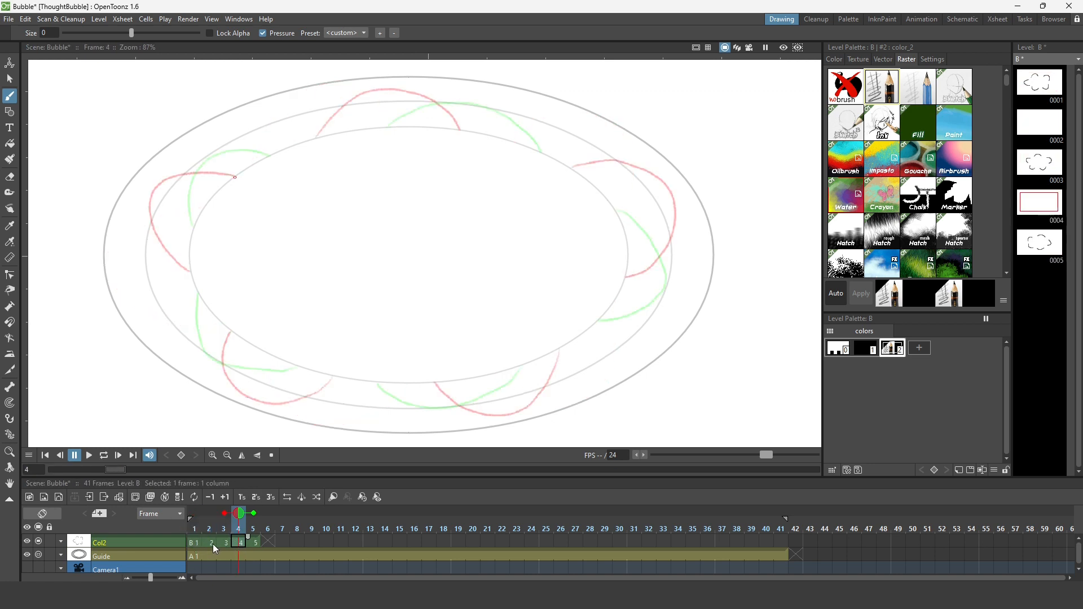
pyautogui.click(208, 542)
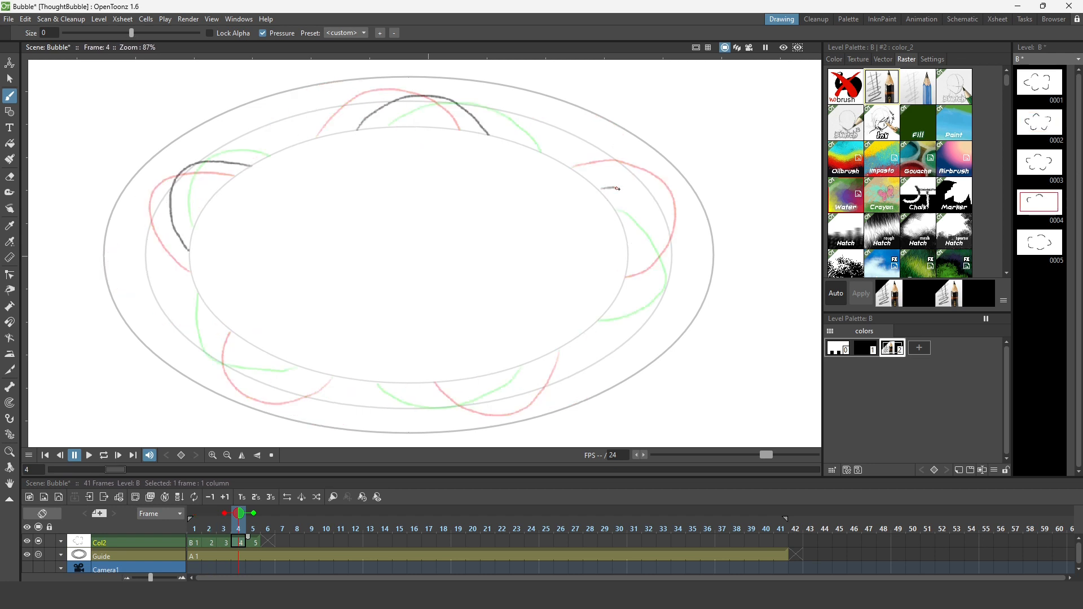
pyautogui.click(209, 529)
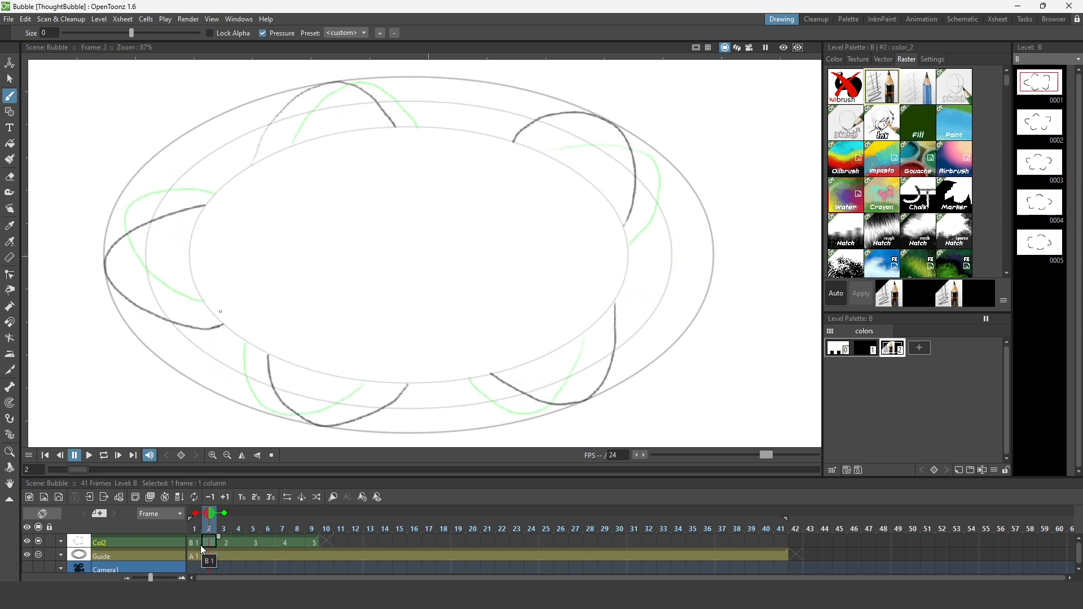
# - Erase the stray top bump on frame 2 and touch up its bubble outline
pyautogui.click(10, 177)
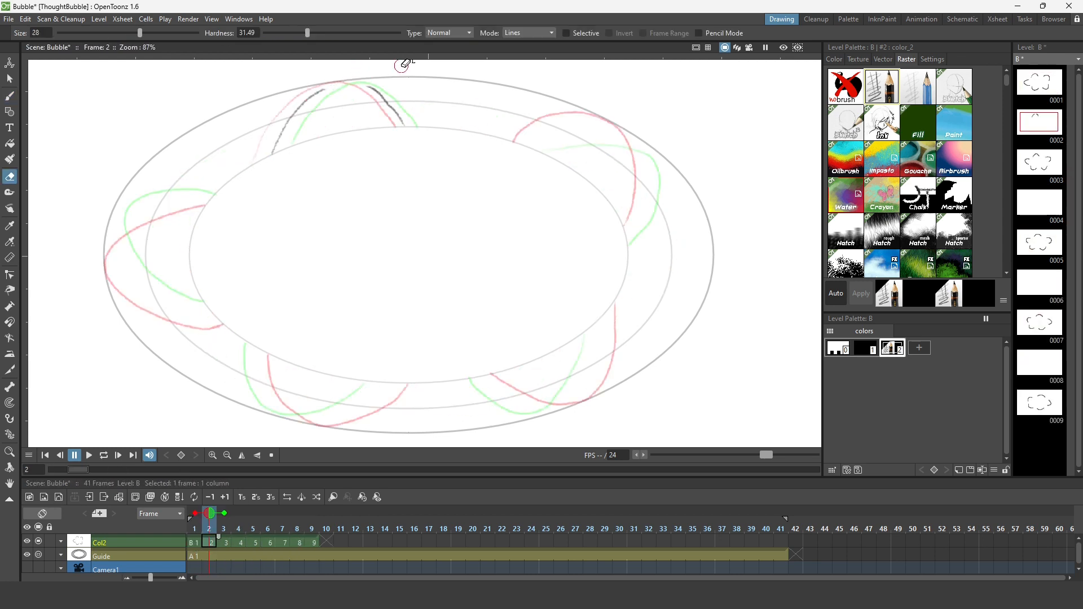
pyautogui.click(10, 94)
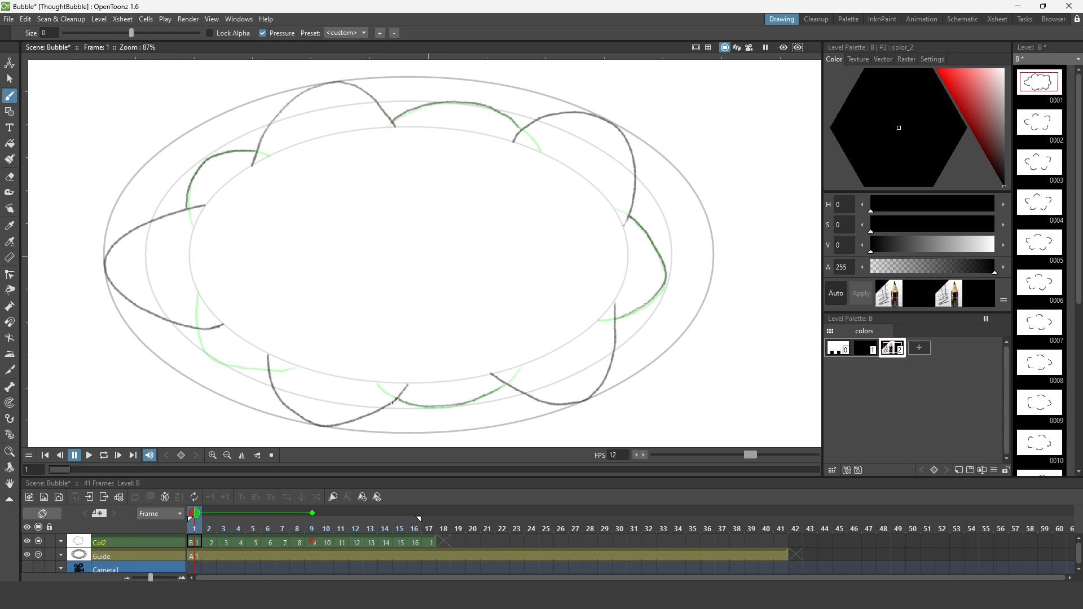
pyautogui.click(209, 541)
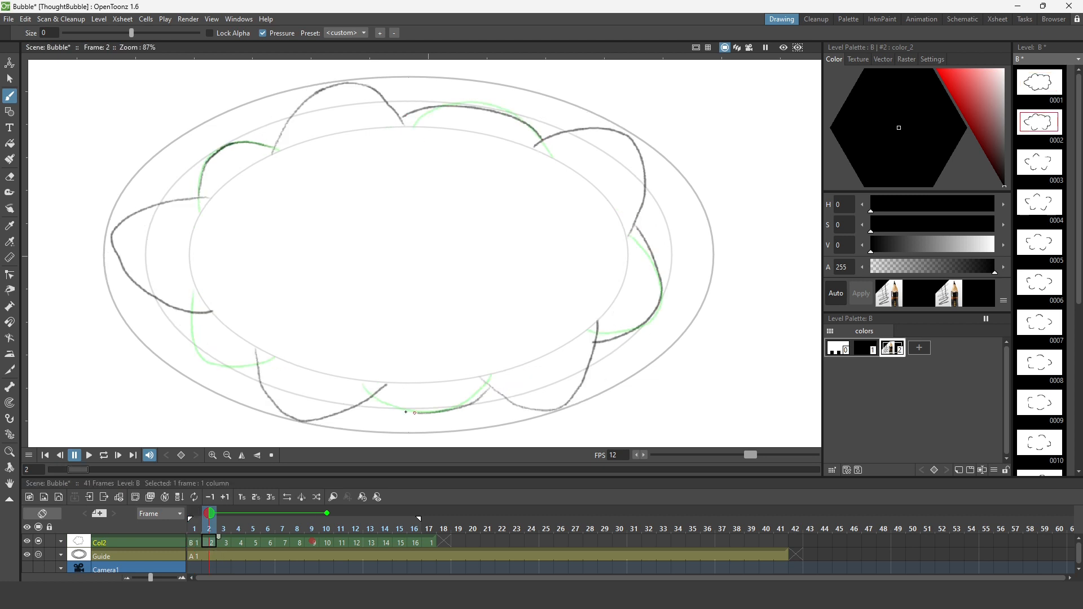
pyautogui.click(224, 528)
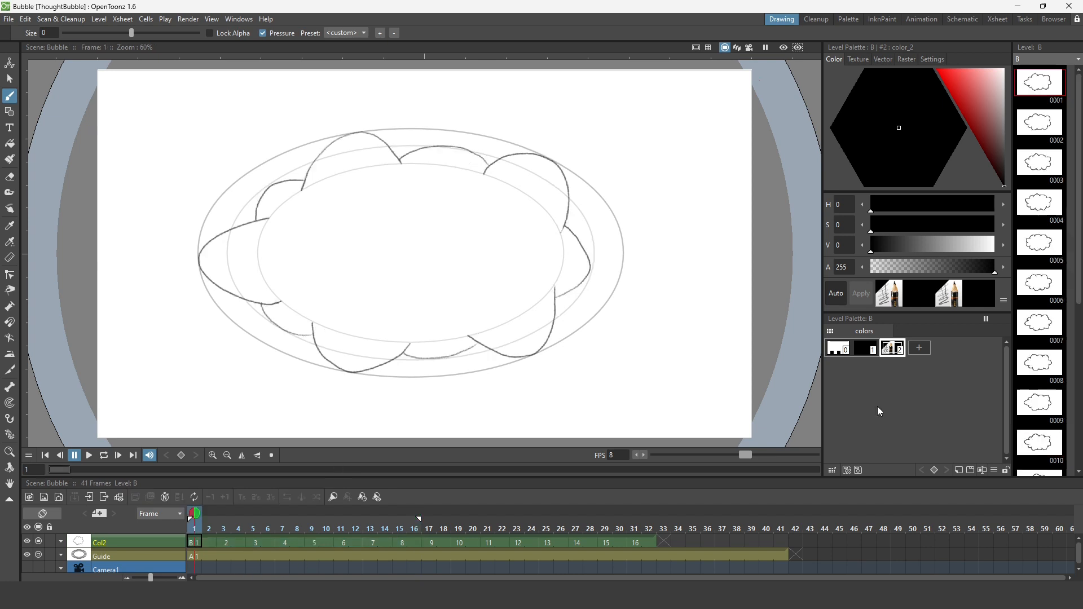
# - Insert blank cells and draw in-between bubble drawings at frames 2 and 22, stepping onward
pyautogui.click(209, 542)
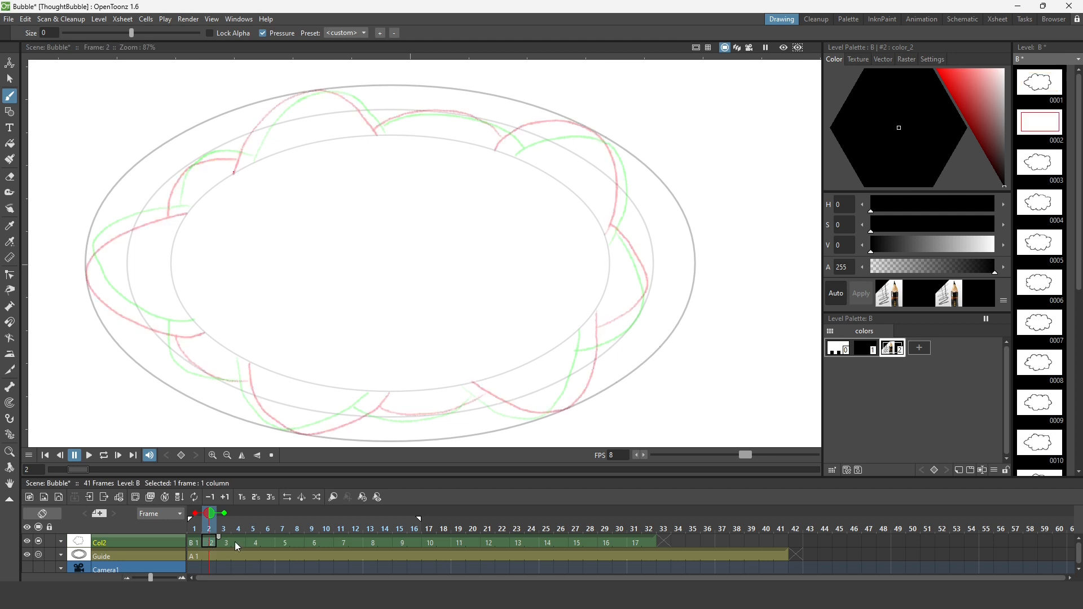
pyautogui.click(502, 542)
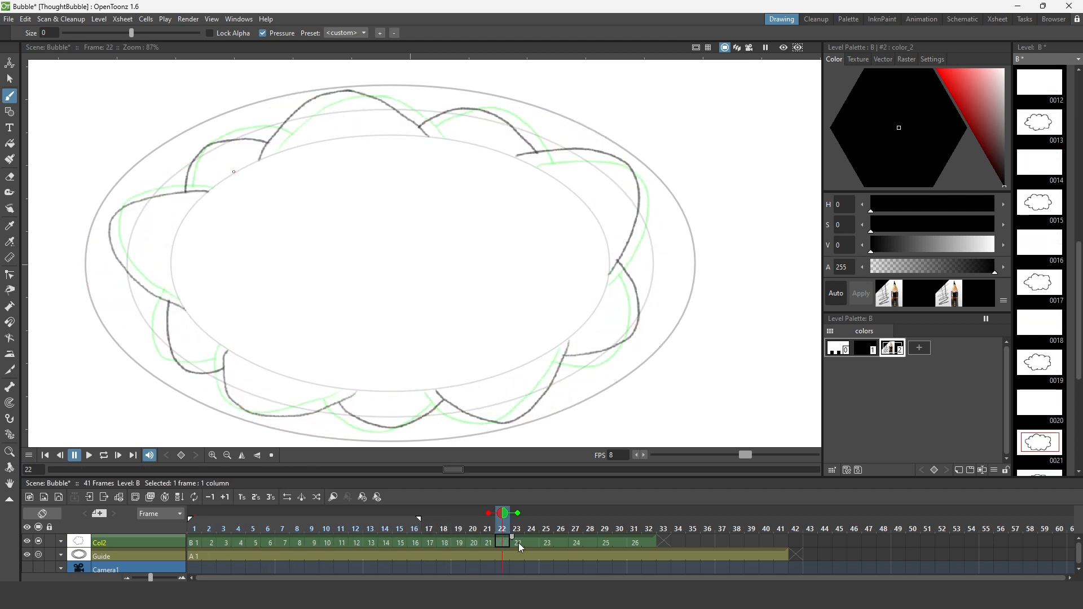
pyautogui.click(209, 542)
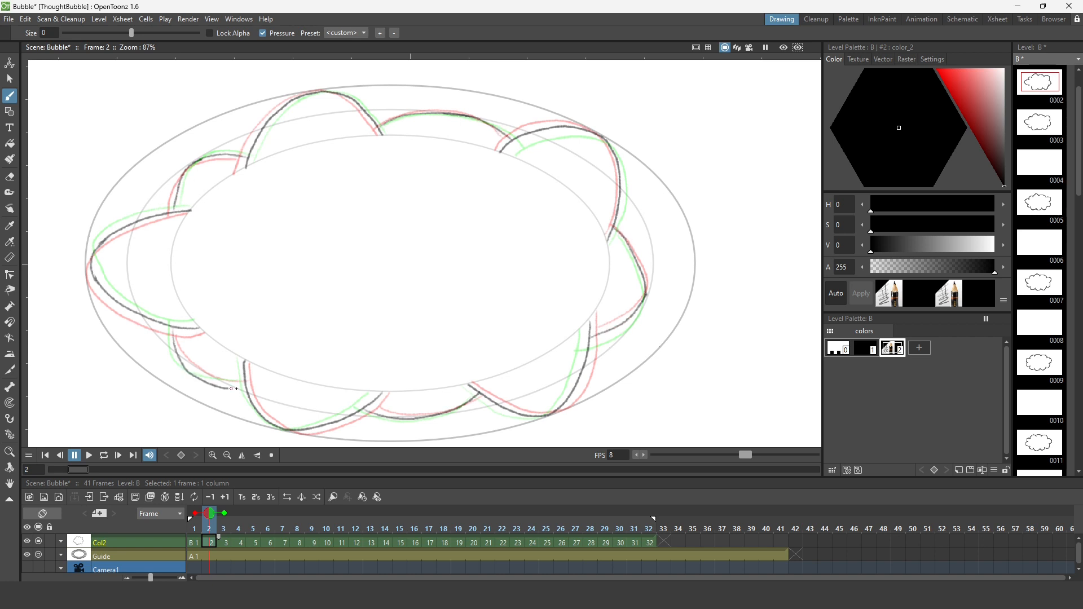
pyautogui.click(240, 528)
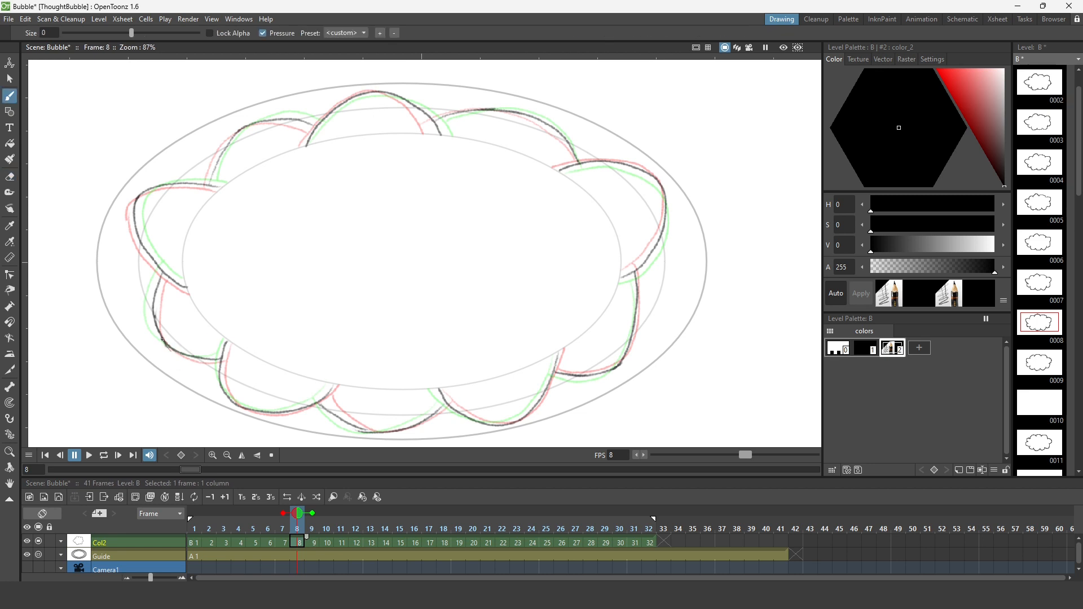
pyautogui.click(88, 454)
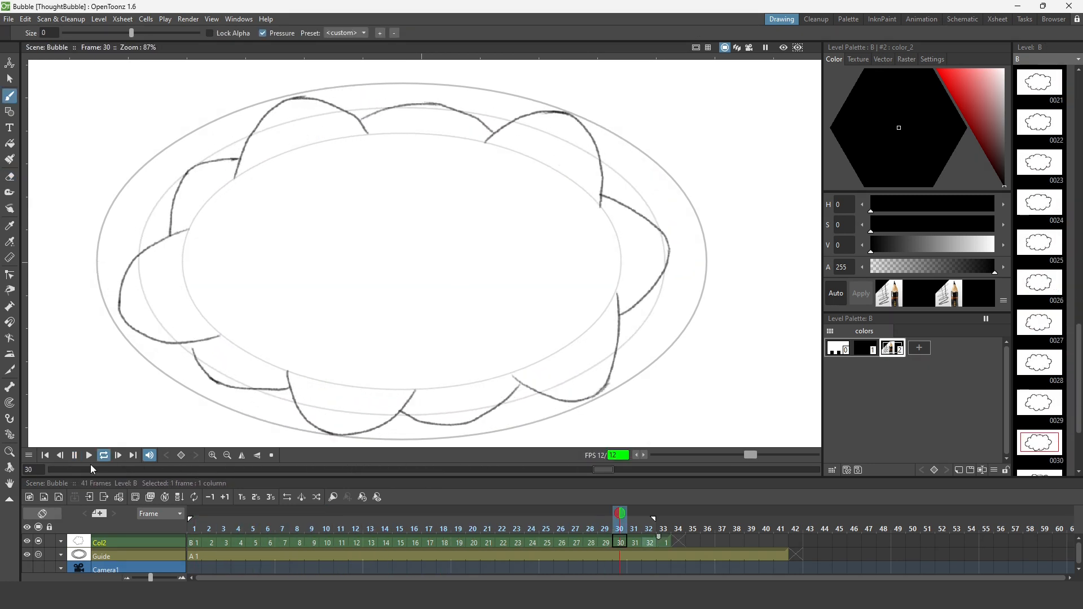
# - Stop playback and erase stray strokes on frames 9, 16 and 26 with the Eraser in Lines mode
pyautogui.click(502, 542)
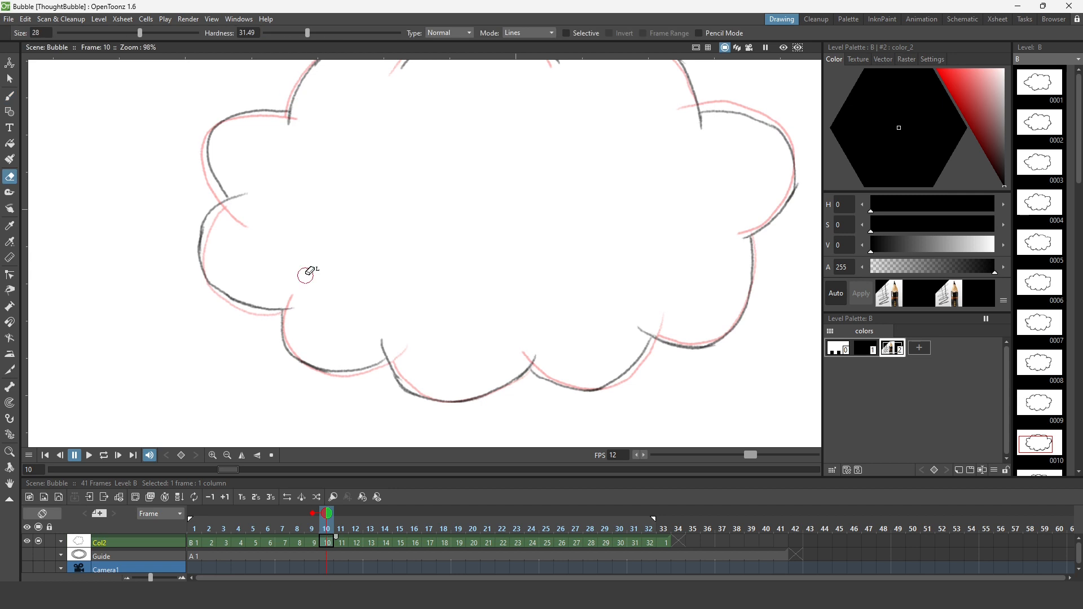
pyautogui.click(311, 528)
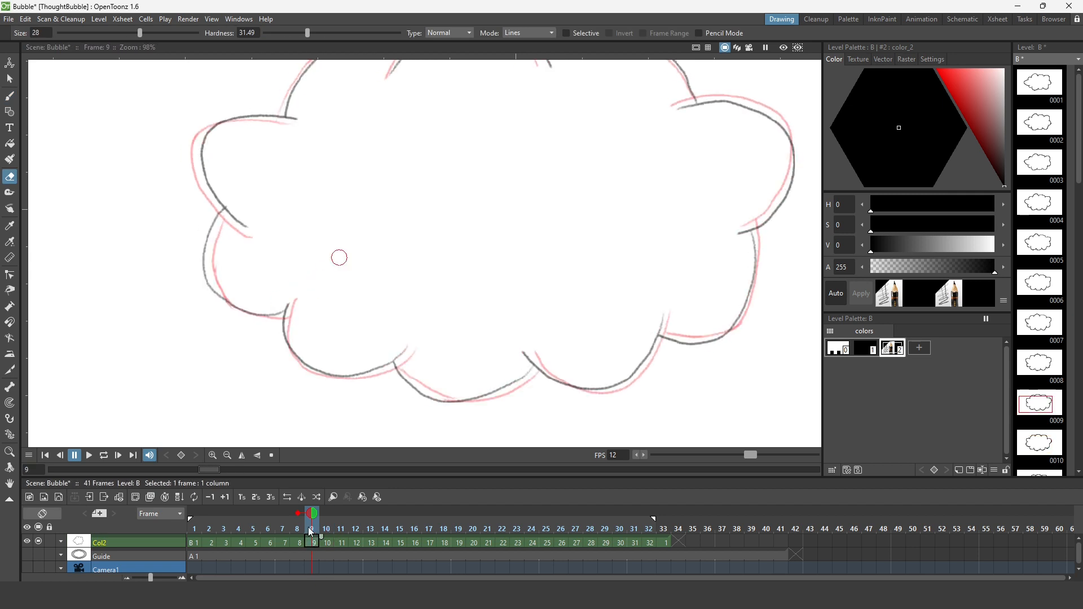
pyautogui.click(298, 542)
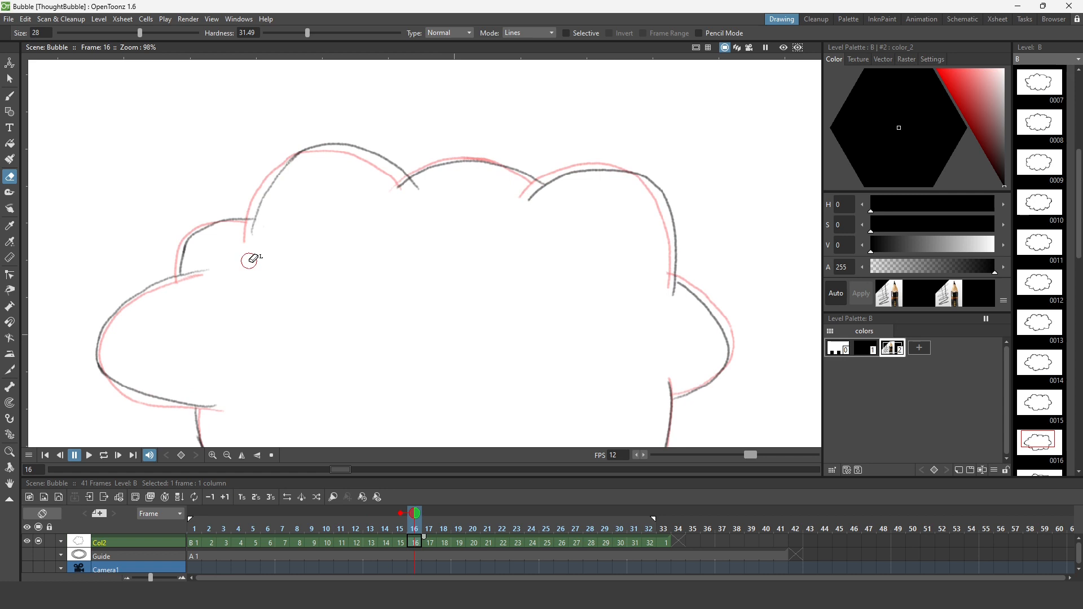
pyautogui.click(516, 543)
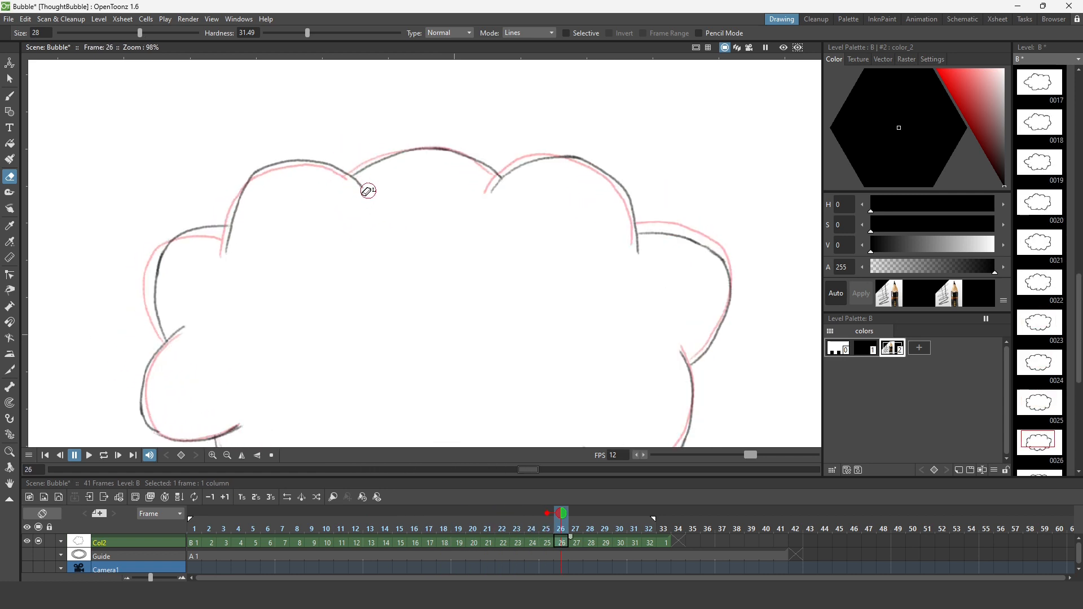
pyautogui.click(515, 528)
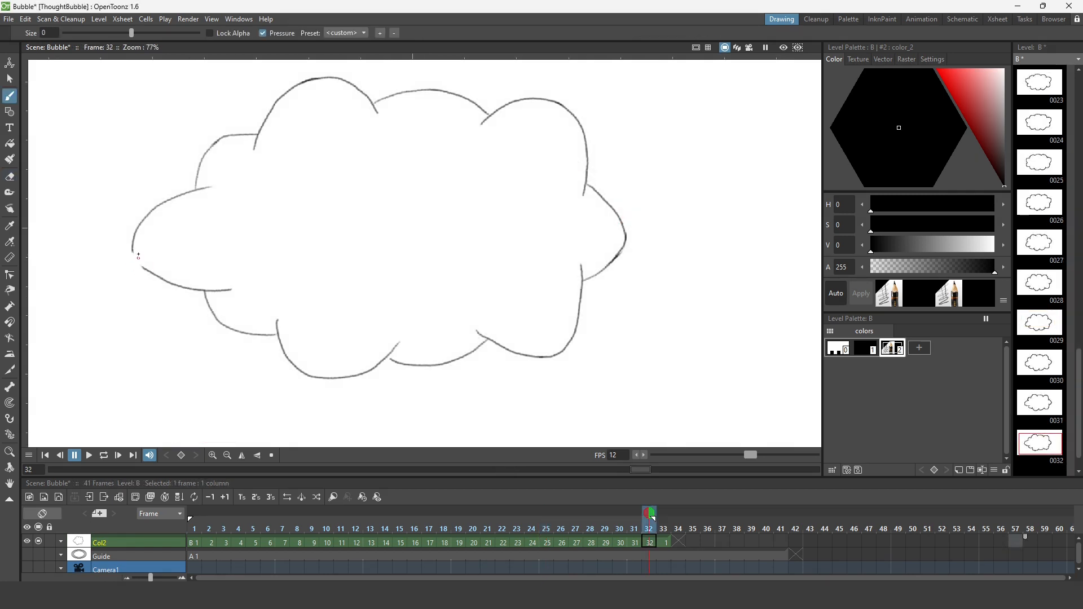
# - Add a red palette style for the bubble, then load the main DarrenTEntry-October2022 scene
pyautogui.click(74, 454)
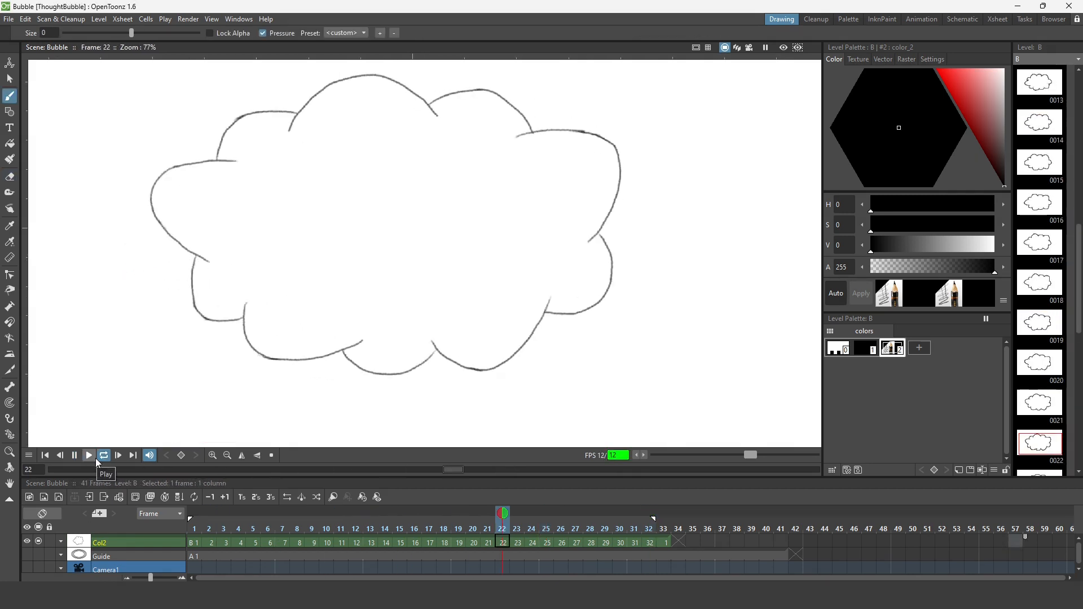
pyautogui.click(88, 454)
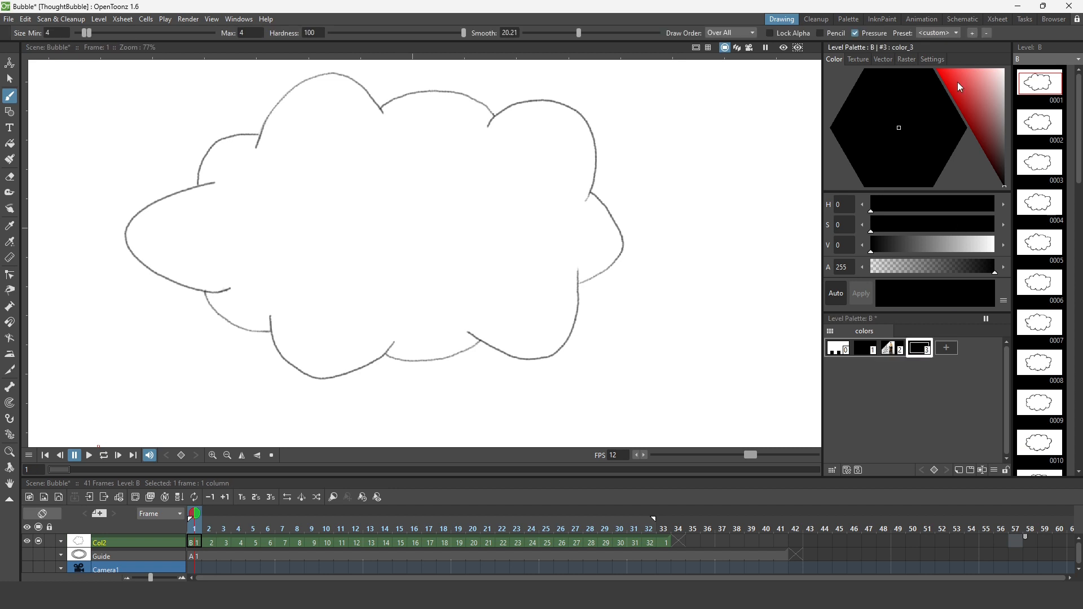
pyautogui.click(378, 250)
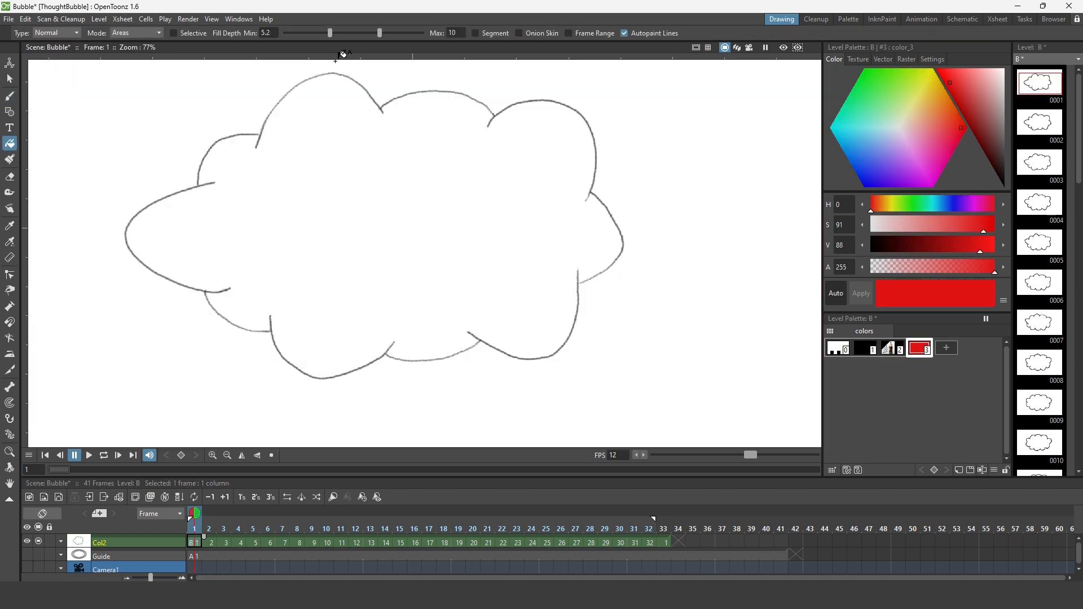
pyautogui.click(239, 540)
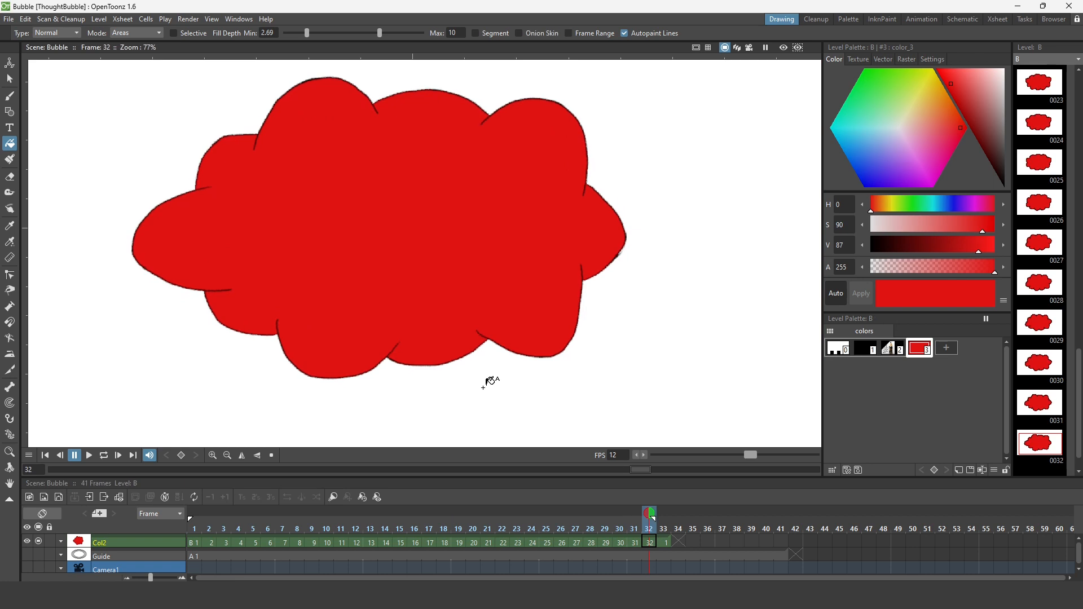
pyautogui.click(909, 128)
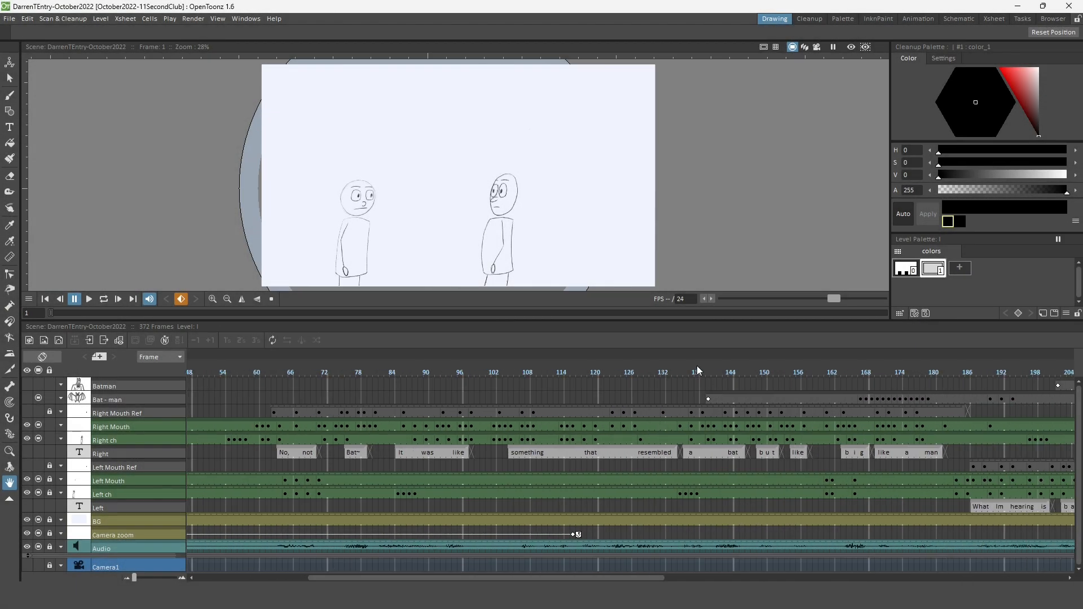
# - Import Bubble.tnz as a sub-xsheet column and reposition it to start near frame 140
pyautogui.click(709, 355)
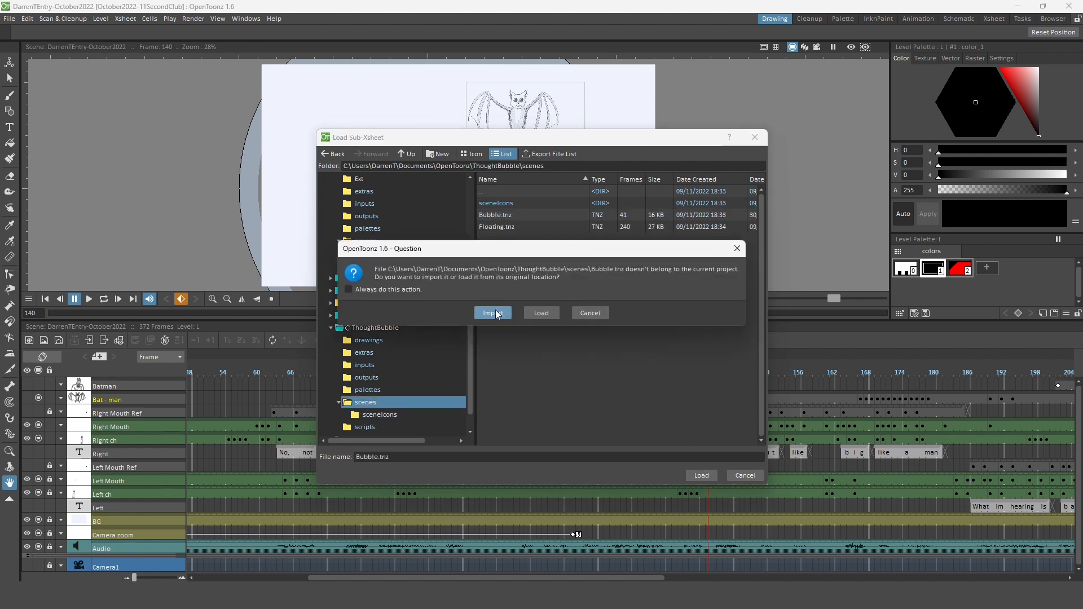
pyautogui.click(493, 313)
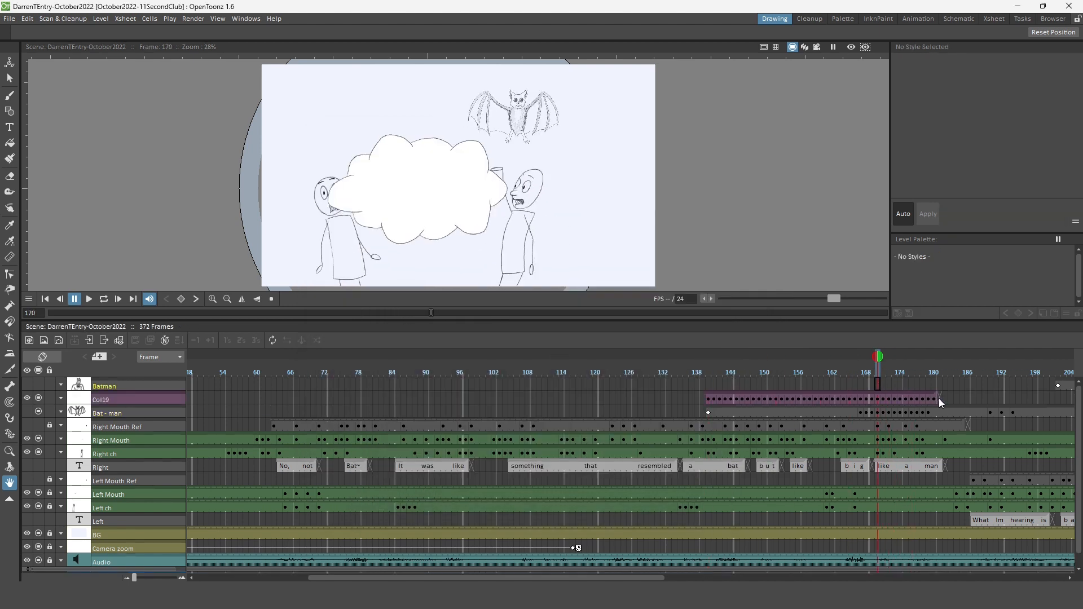
pyautogui.click(709, 371)
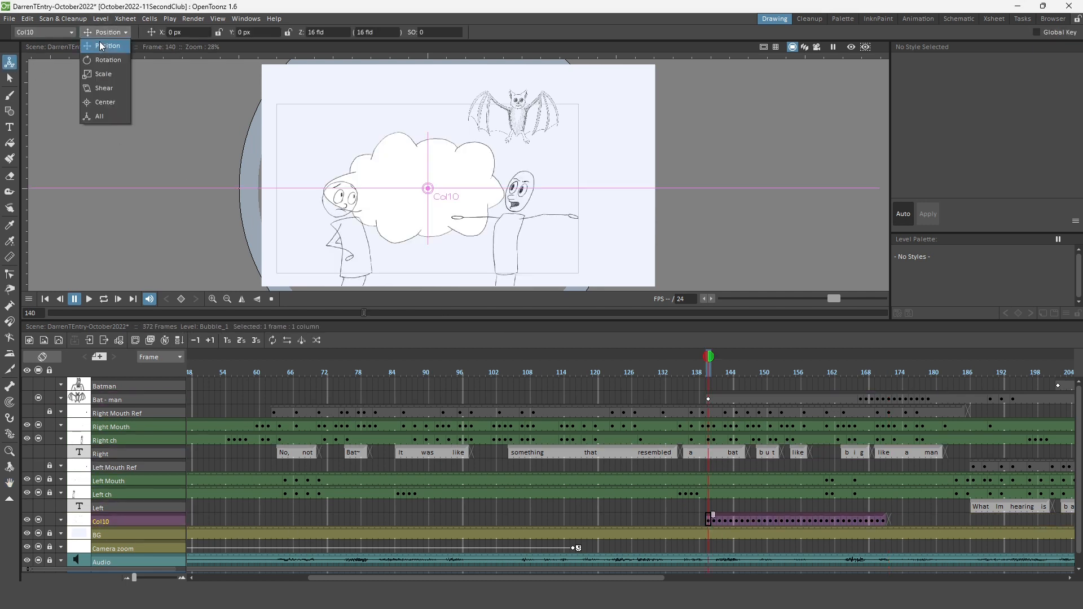
# - Shrink the bubble above the characters around the bat and repeat its cells past frame 200
pyautogui.click(99, 116)
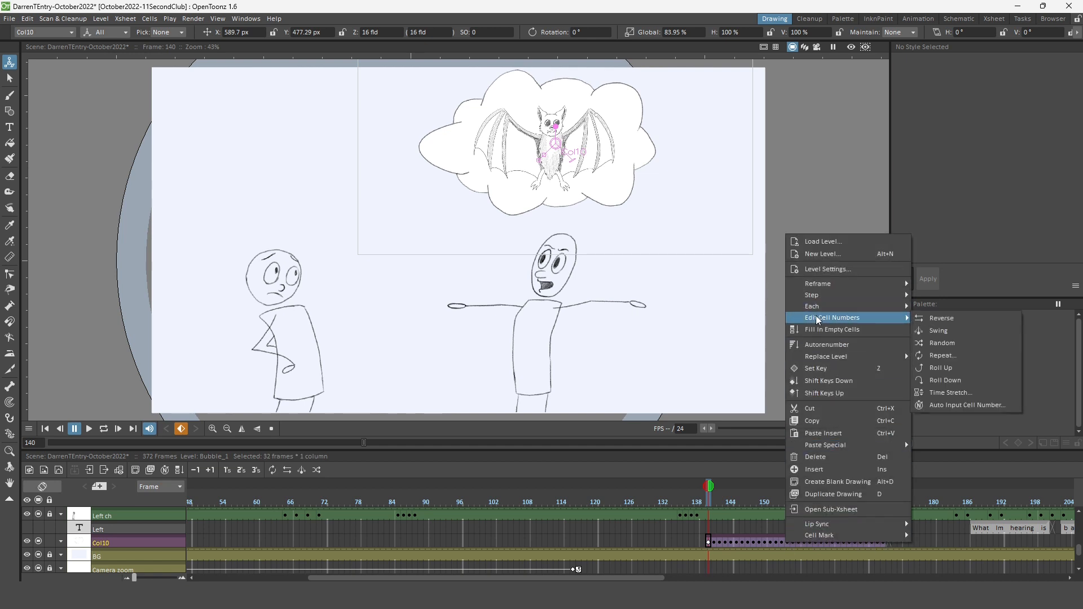
pyautogui.click(940, 355)
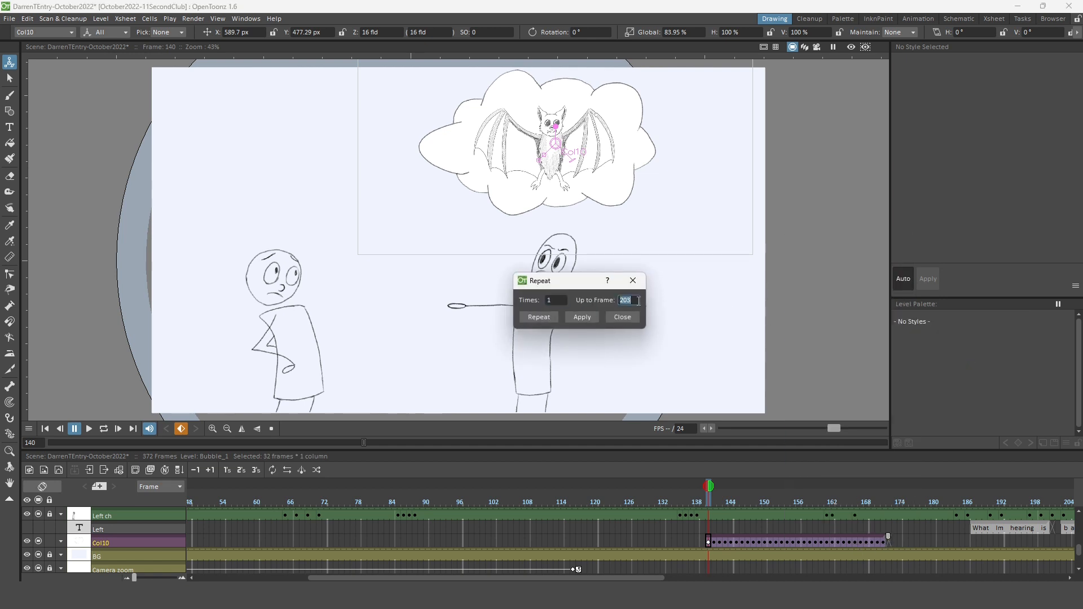
pyautogui.click(620, 317)
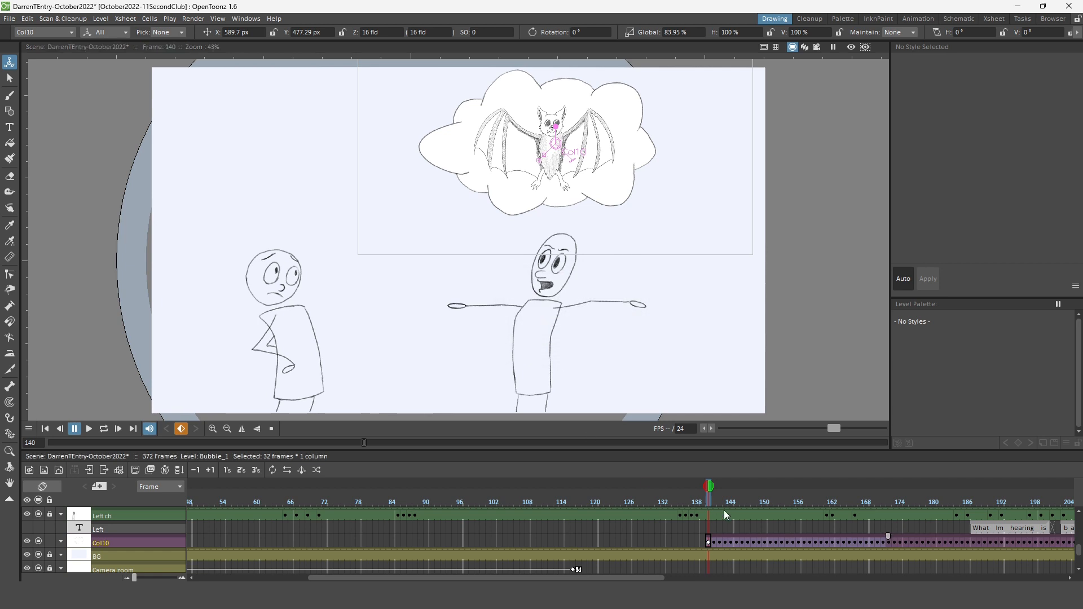
pyautogui.click(718, 487)
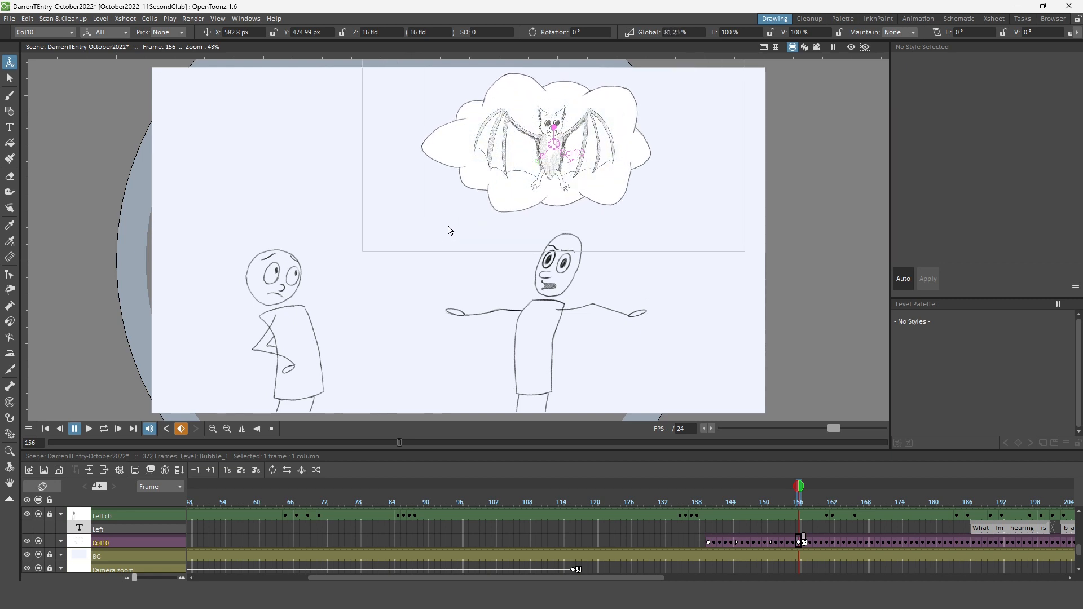
# - Key the bubble at frame 140 as a tiny speck at the talking character's head
pyautogui.click(690, 488)
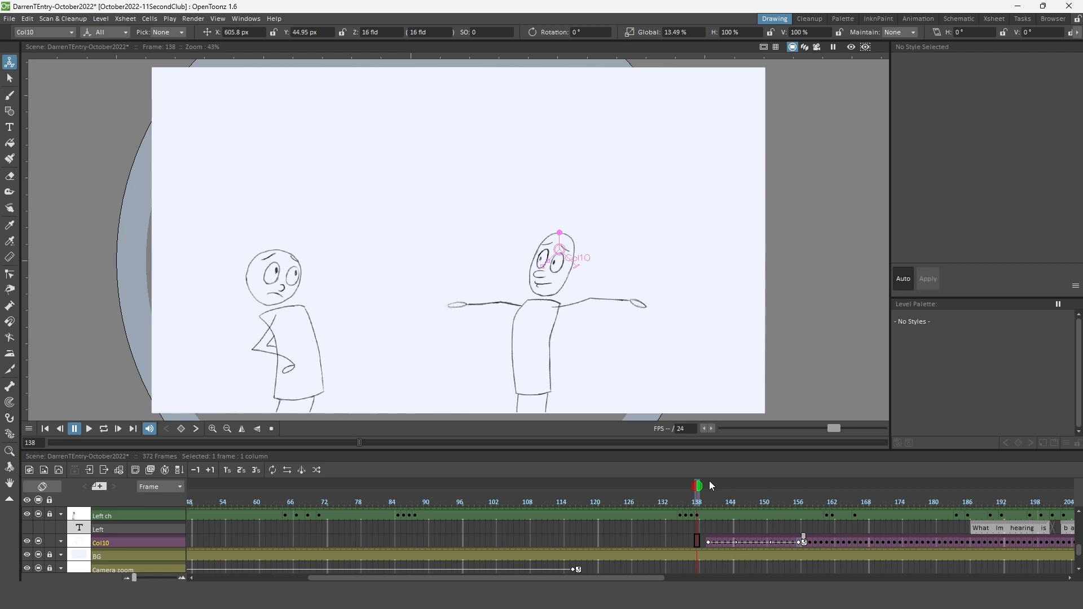
pyautogui.click(719, 502)
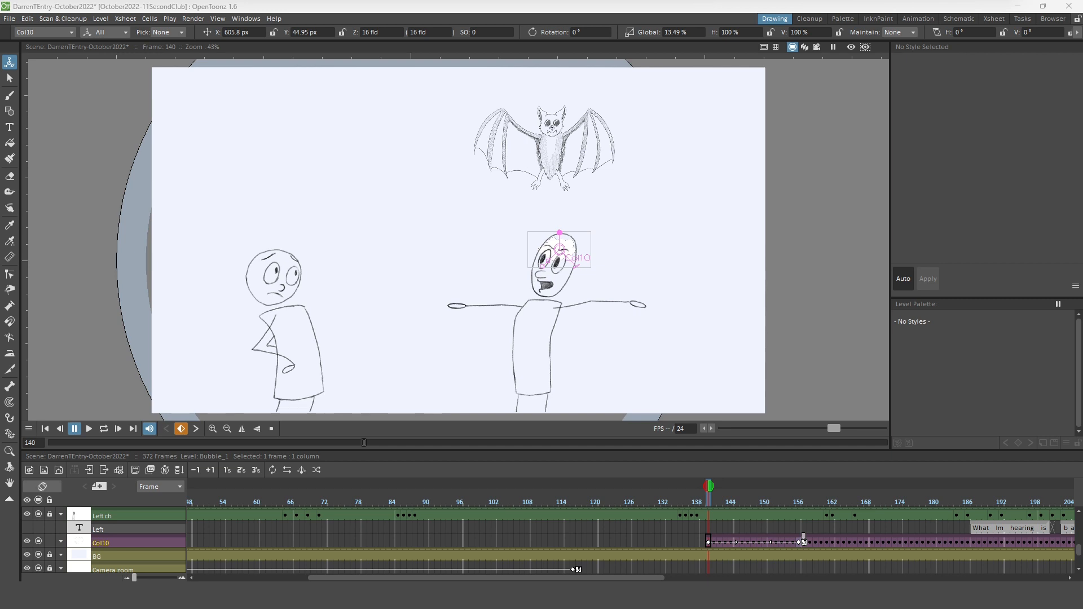
pyautogui.moveTo(169, 448)
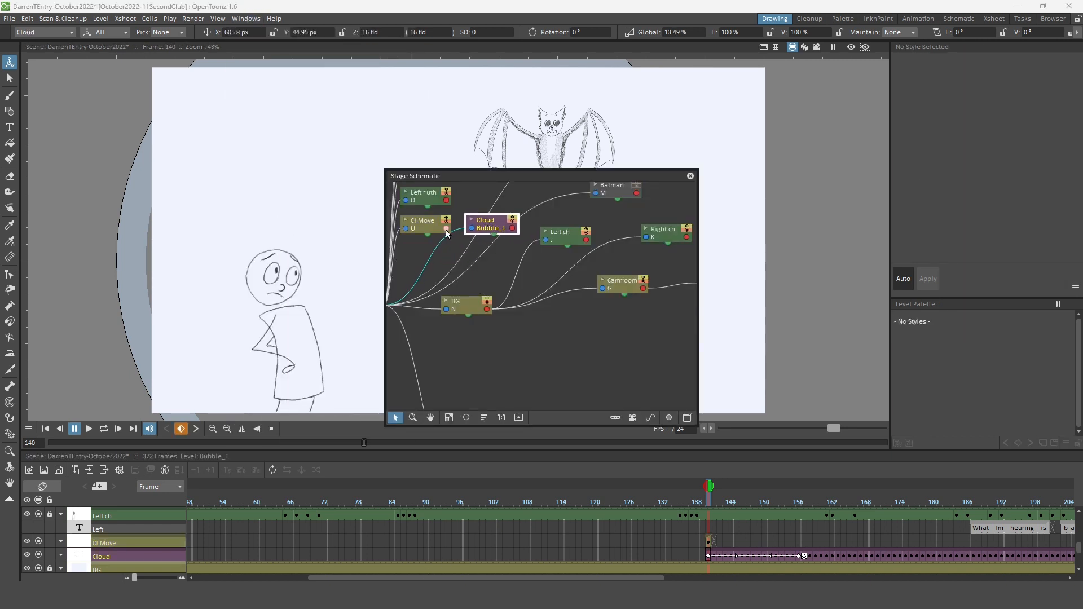
# - Link the Cloud node under Cl Move in the Stage Schematic and move Bat-man inside the bubble
pyautogui.click(433, 235)
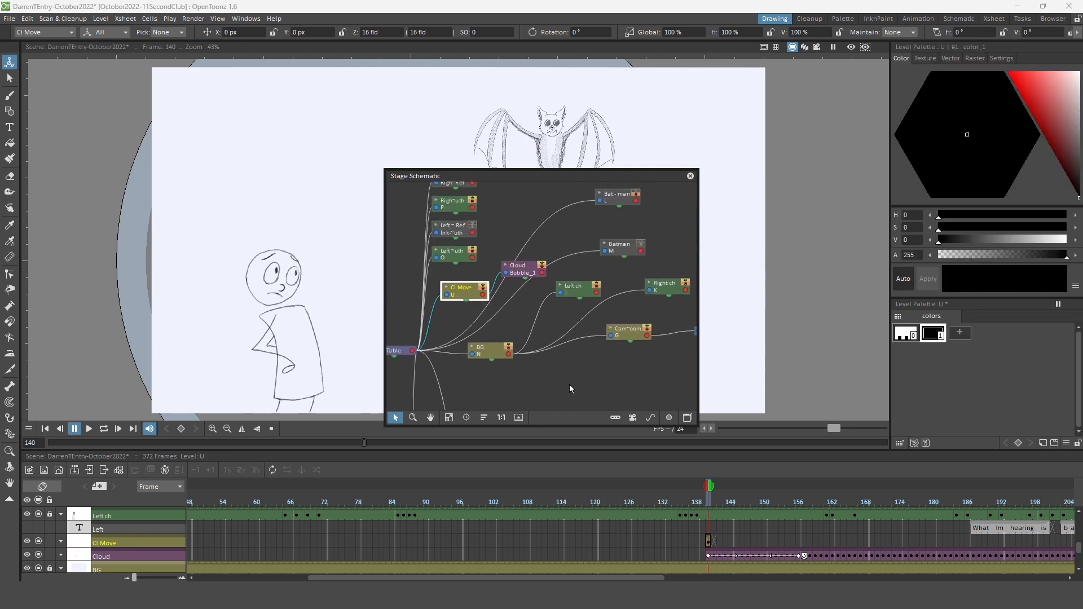
pyautogui.click(528, 309)
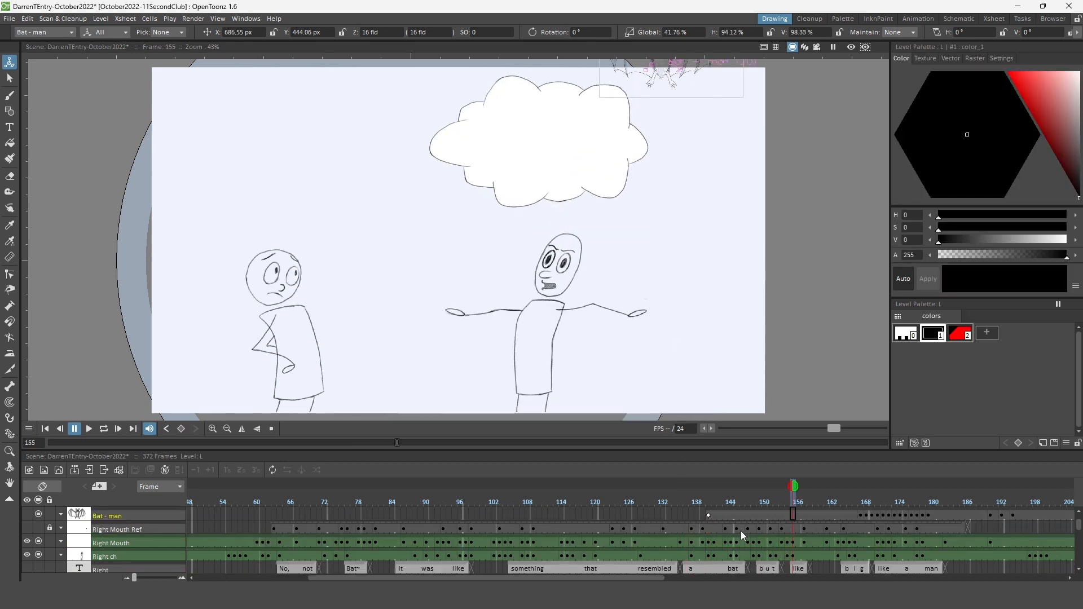
pyautogui.click(707, 514)
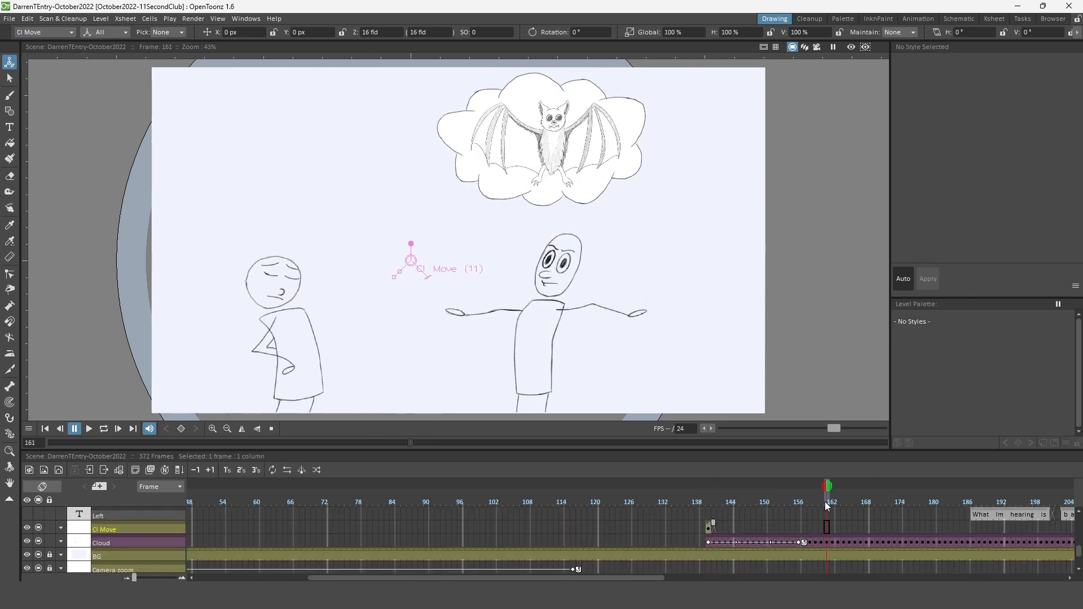
# - Set Cl Move Y keys at frames 156, 204 and 248 so the bubble dips about -62 px around 180
pyautogui.click(800, 485)
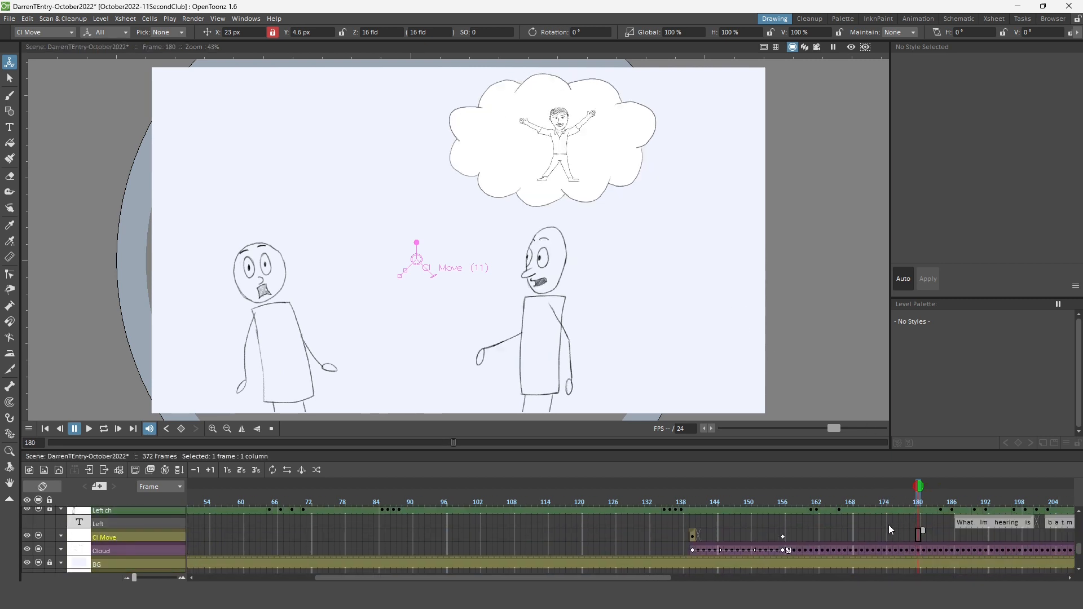
pyautogui.hscroll(3)
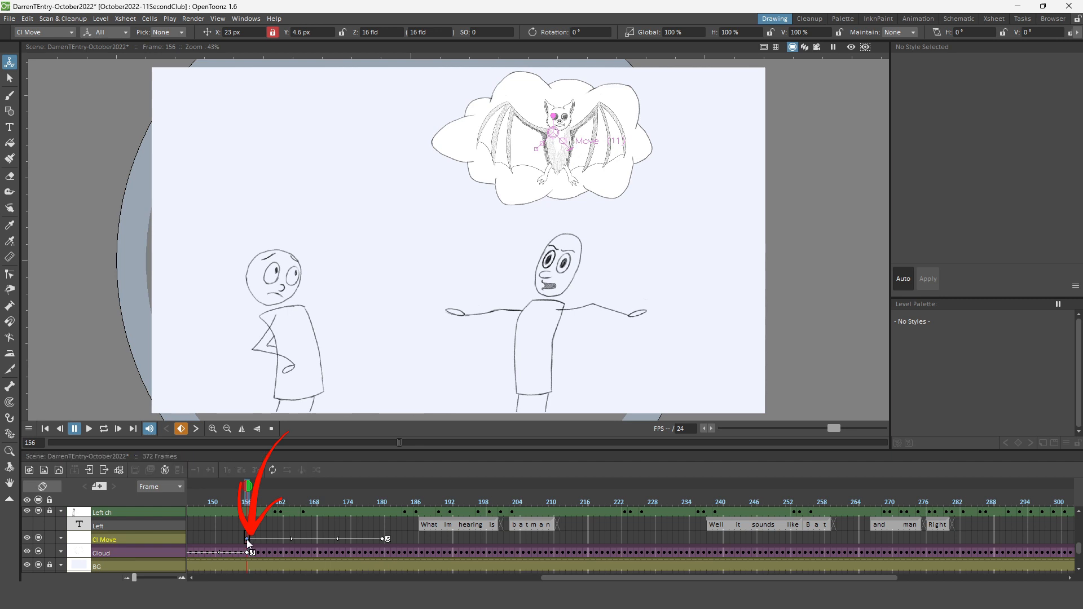
pyautogui.click(517, 502)
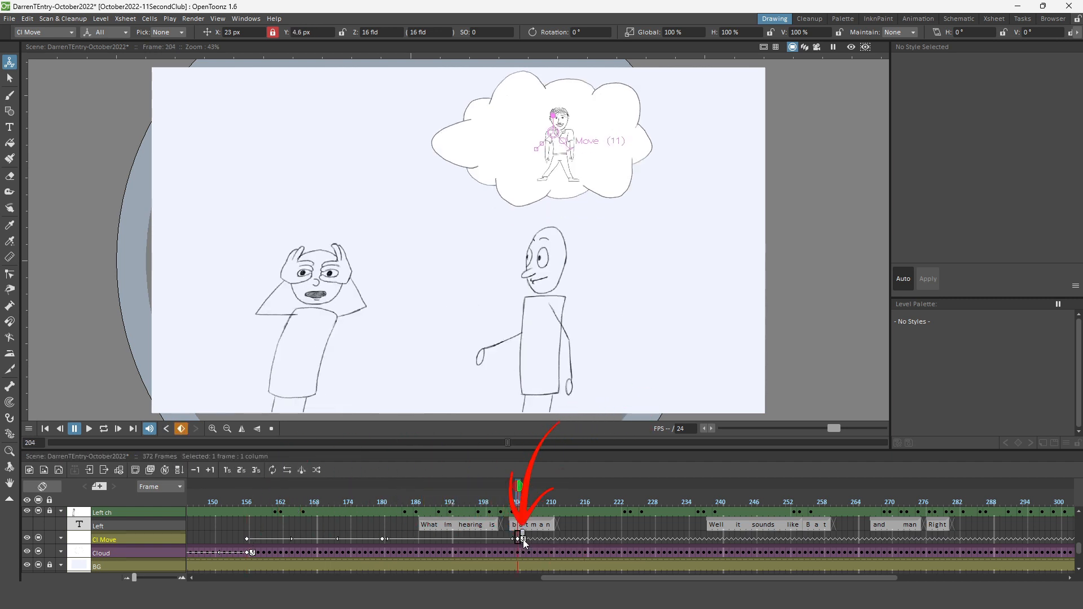
pyautogui.click(260, 487)
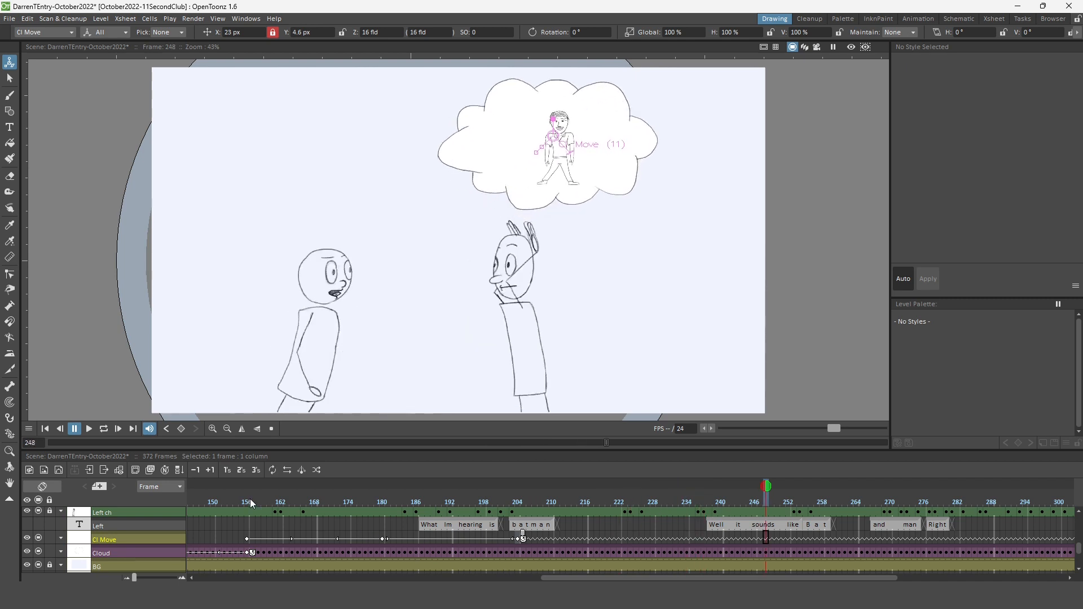
pyautogui.click(918, 19)
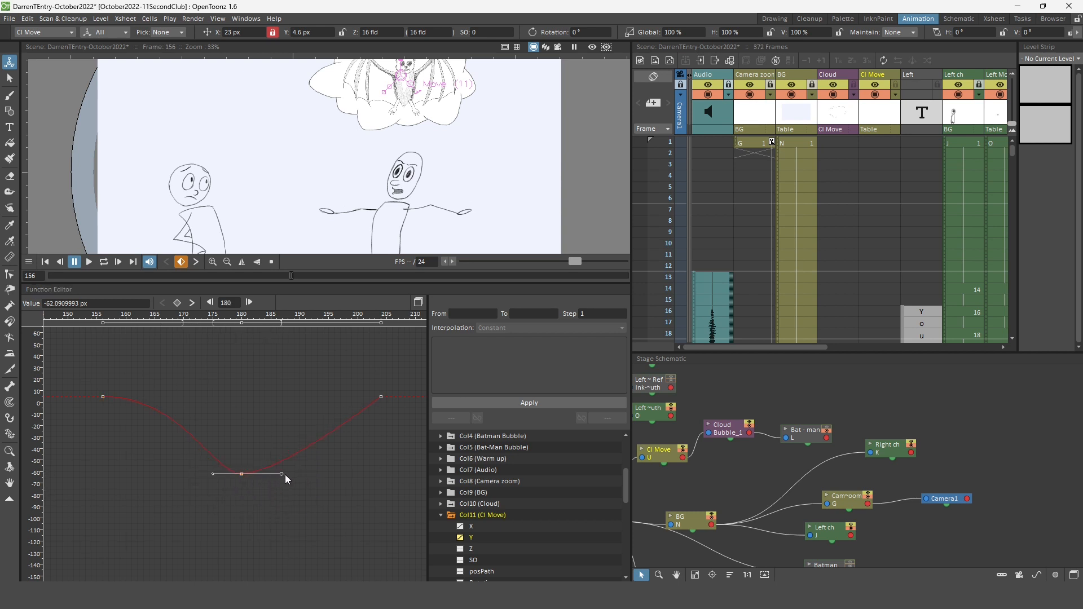
# - Set interpolation on the Col11 Y keys in the Function Editor and play back the float
pyautogui.rightClick(380, 397)
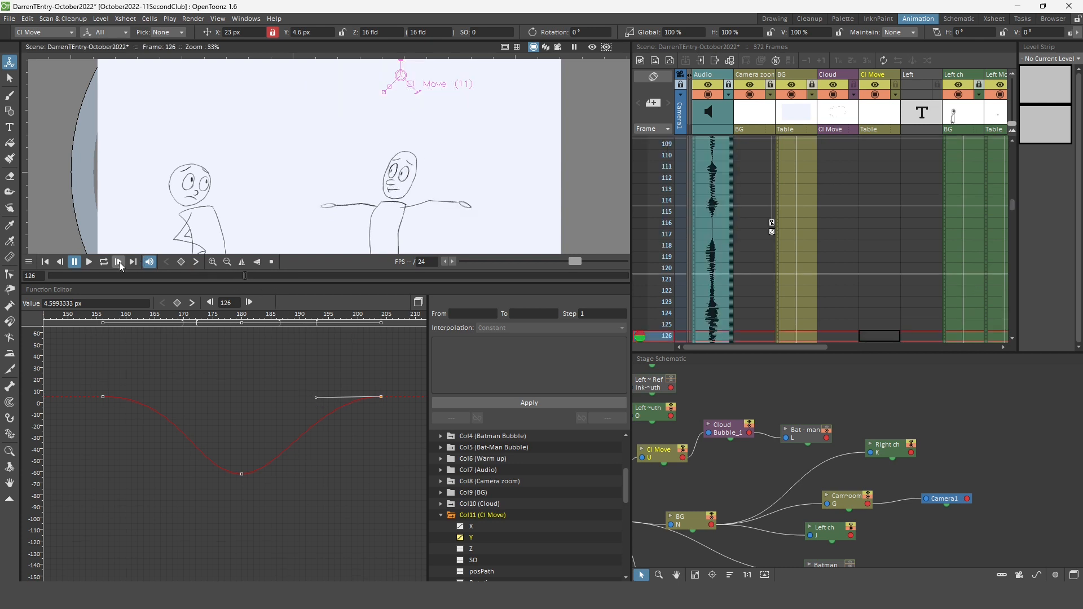
pyautogui.click(88, 261)
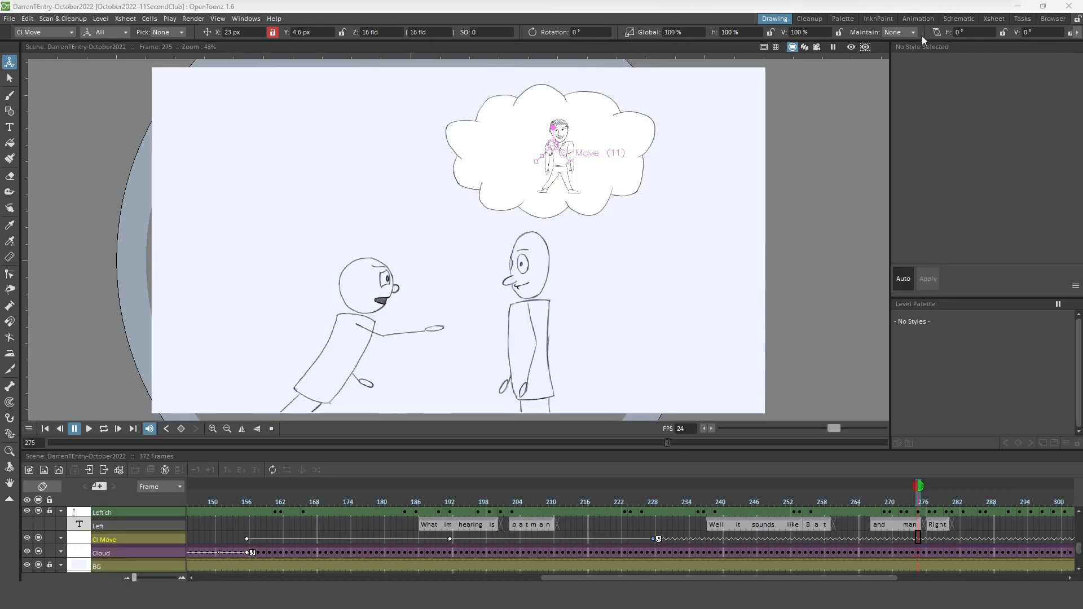
pyautogui.click(957, 19)
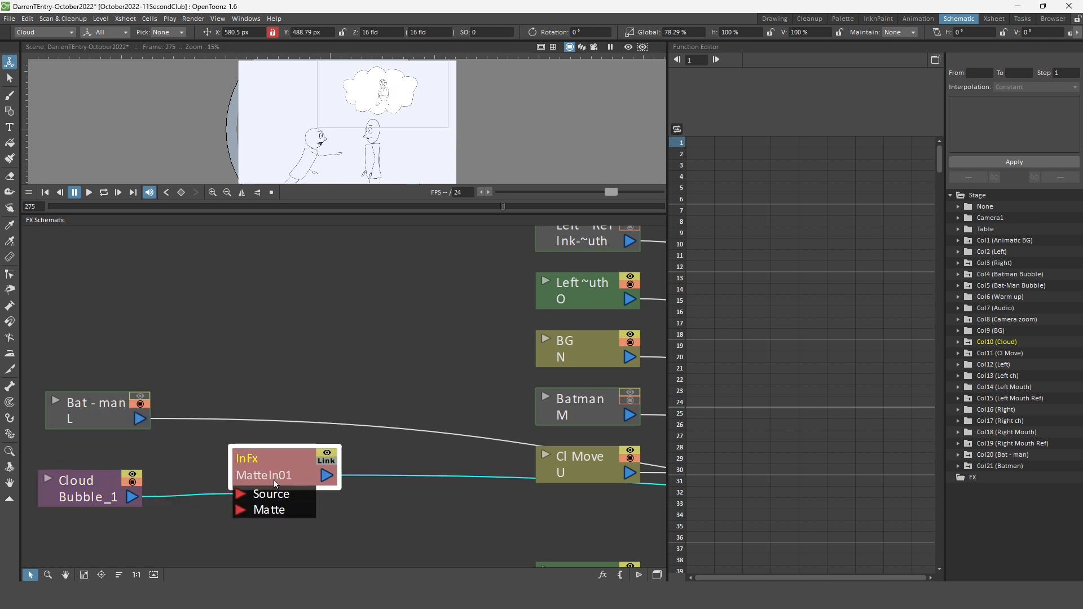
# - Wire Cloud into Matte In's Matte port and layer the matted bat over the bubble with an Over blend
pyautogui.click(97, 411)
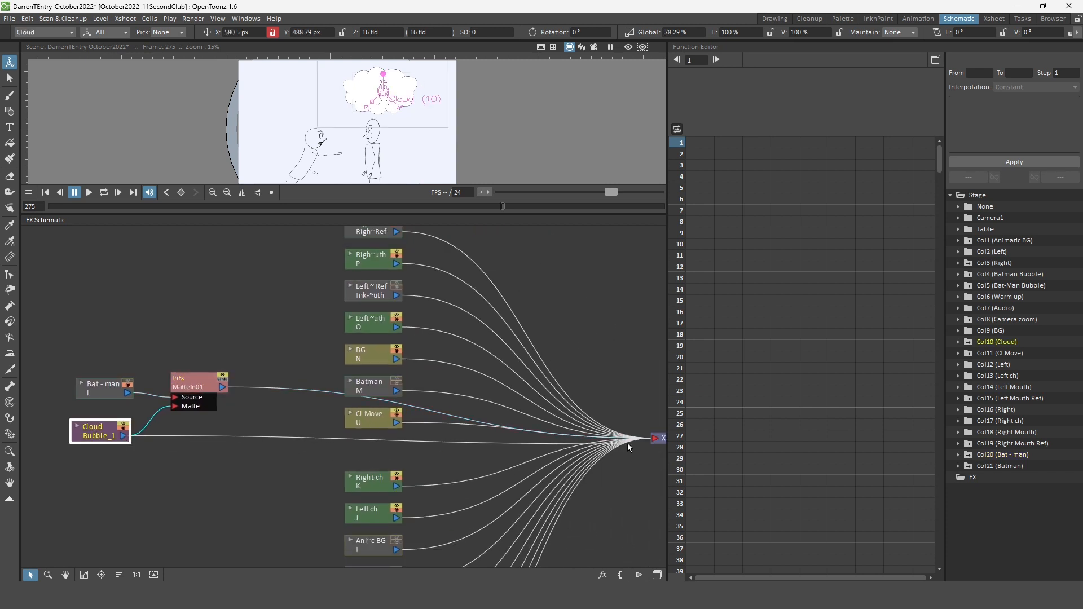
pyautogui.click(627, 46)
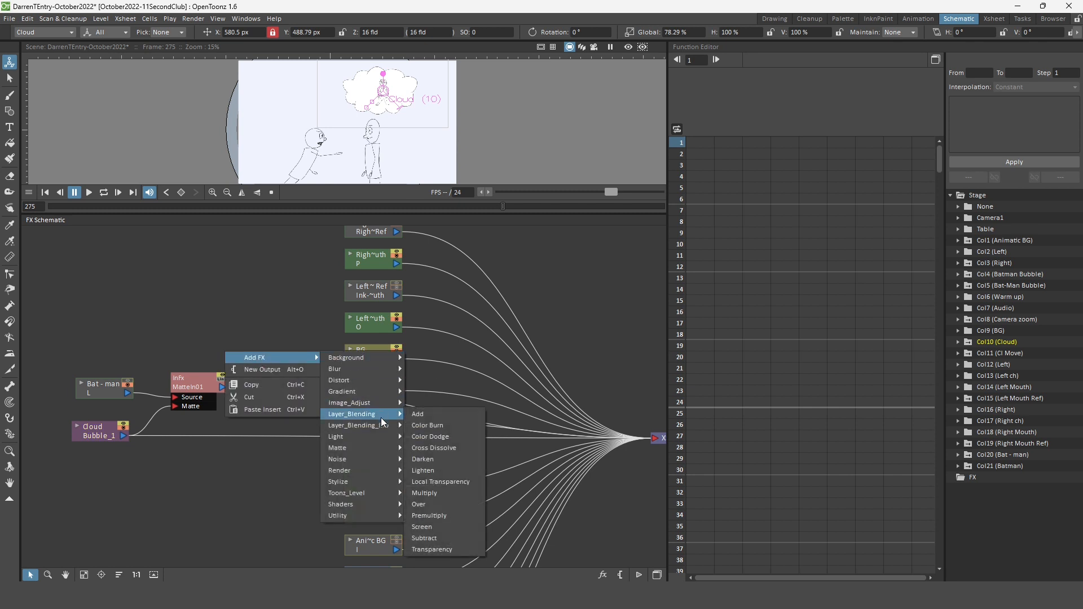
pyautogui.click(418, 505)
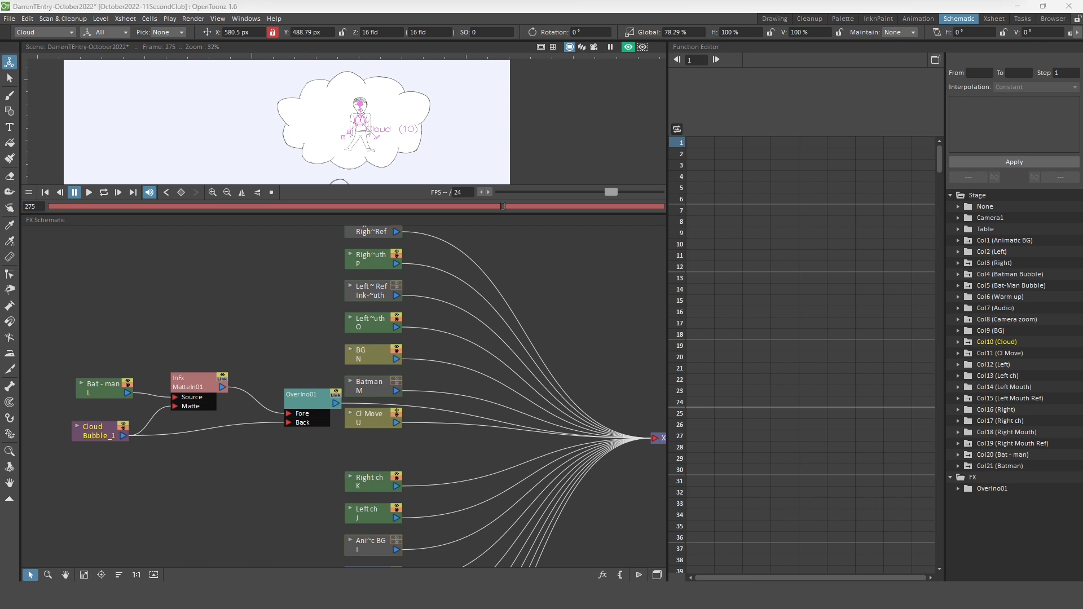
pyautogui.click(774, 19)
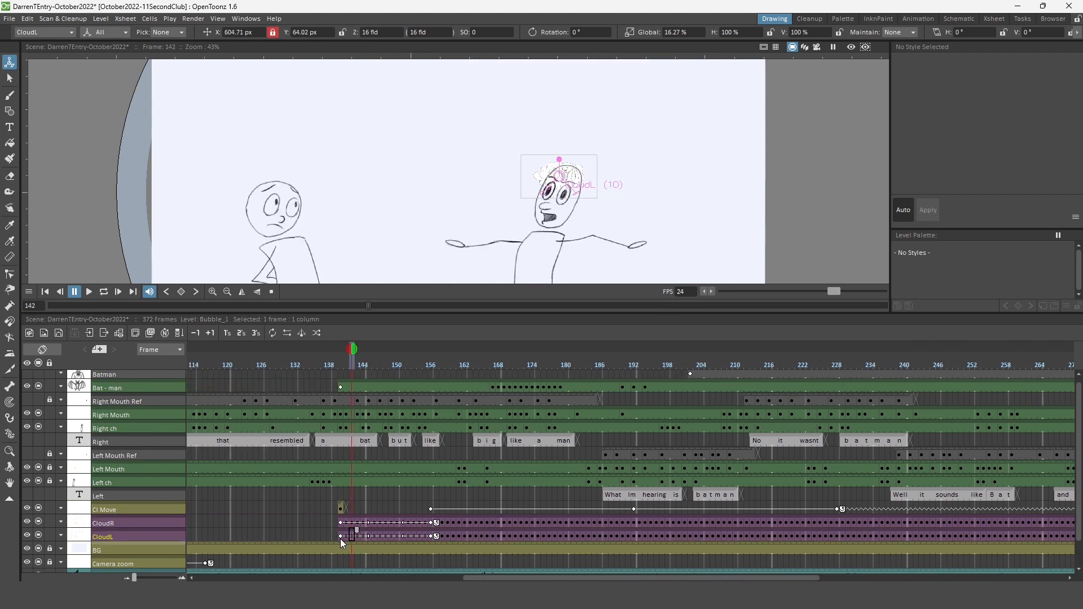
# - Place CloudL at the left head on frame 140 and parent it to a new CIL Move column
pyautogui.click(340, 349)
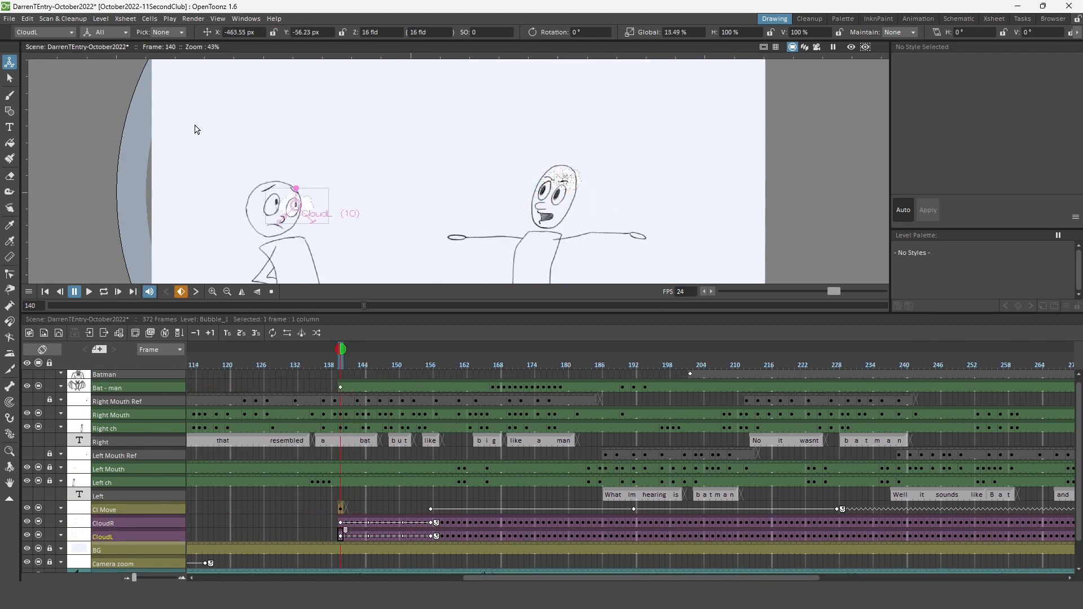
pyautogui.click(431, 348)
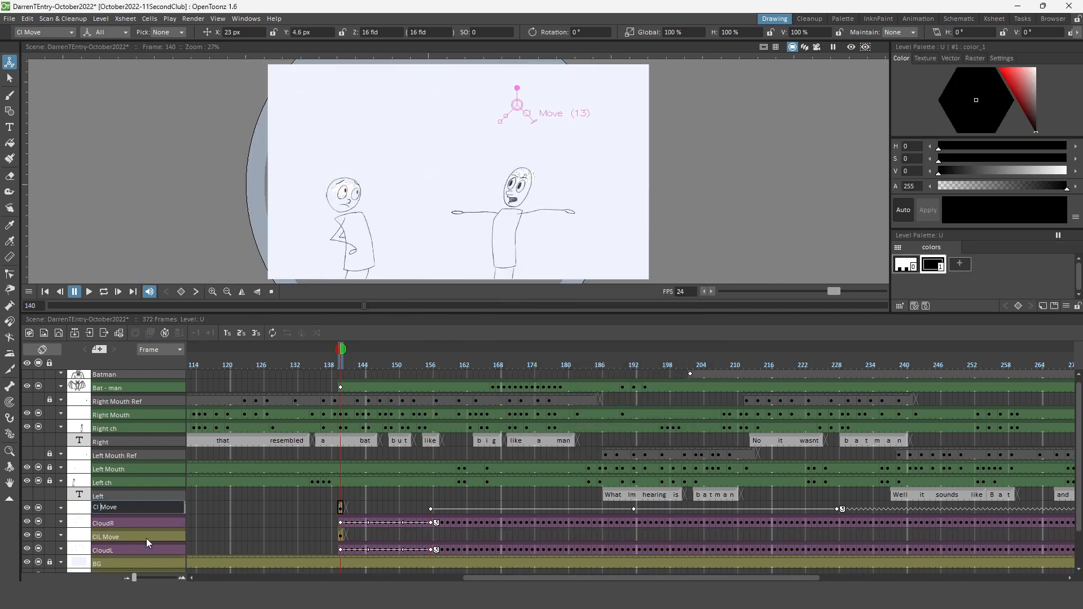
pyautogui.click(958, 19)
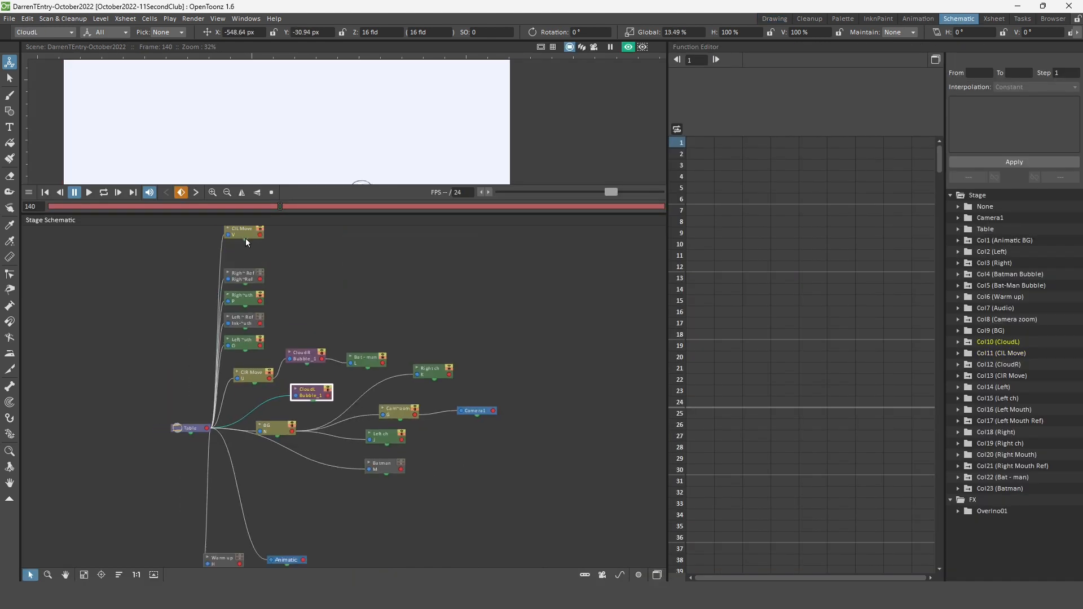
pyautogui.click(449, 398)
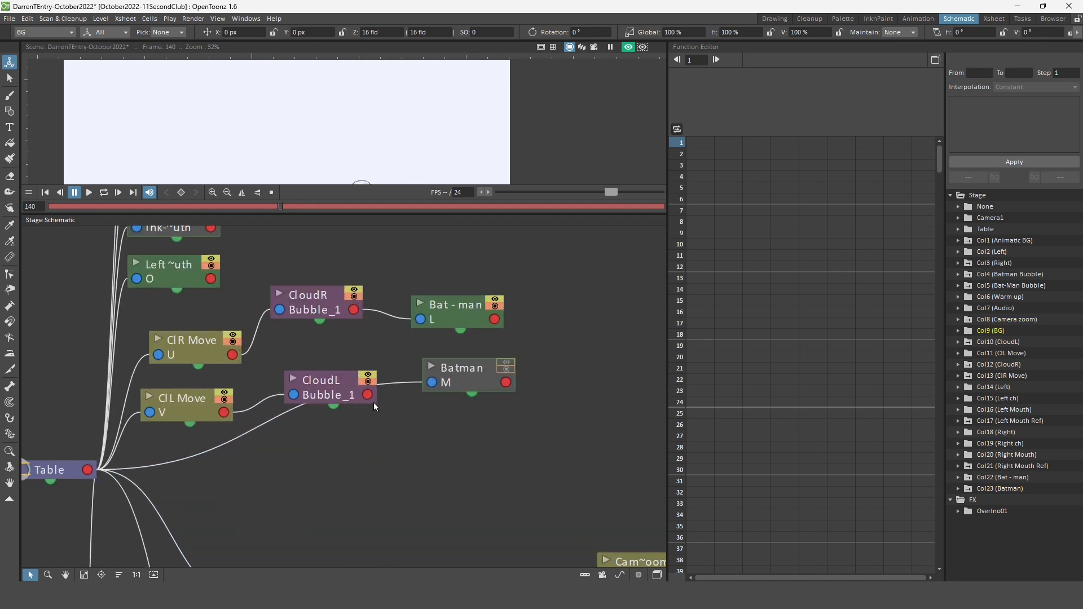
pyautogui.click(773, 19)
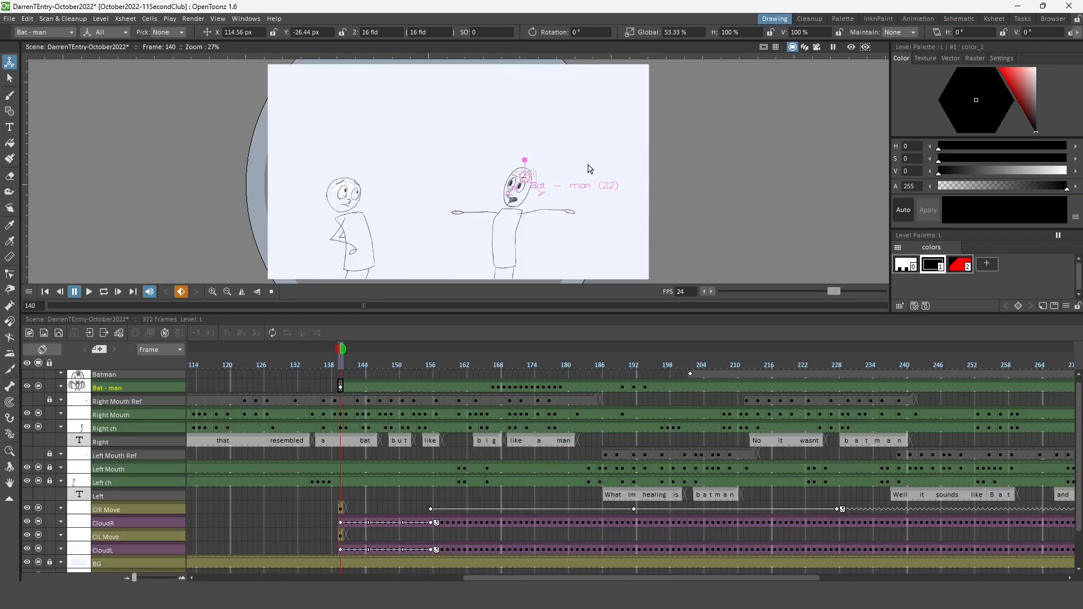